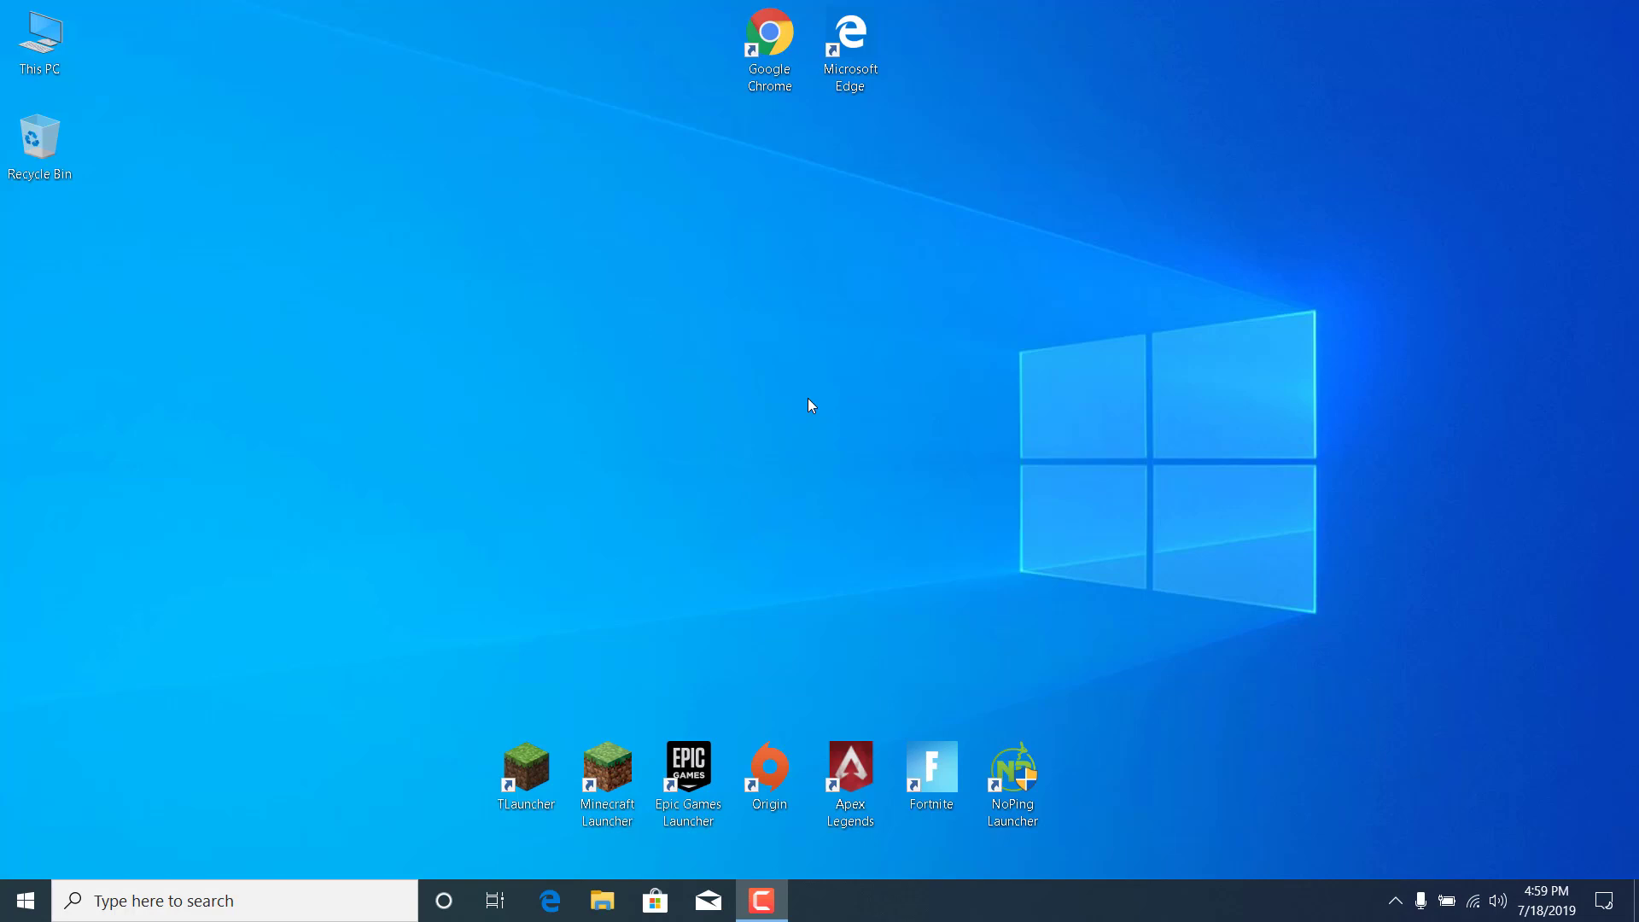
{"action": "mouse_move", "coordinate": [325, 869]}
{"action": "type", "text": "add o"}
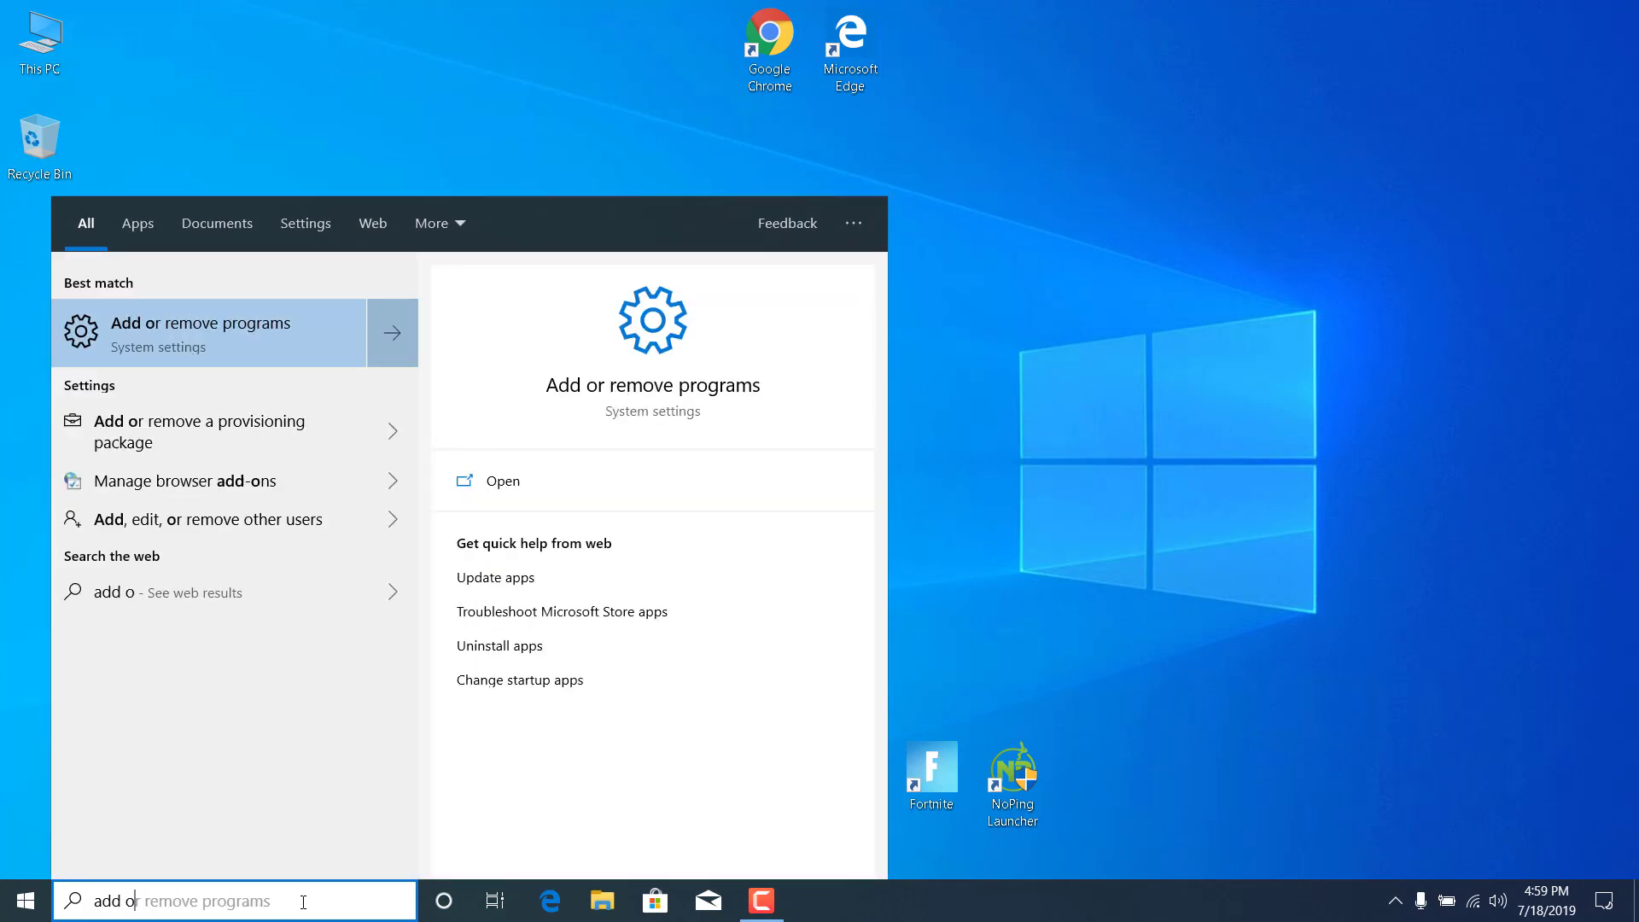
Search the Start menu for 'add or remove programs'
{"action": "type", "text": "r remove"}
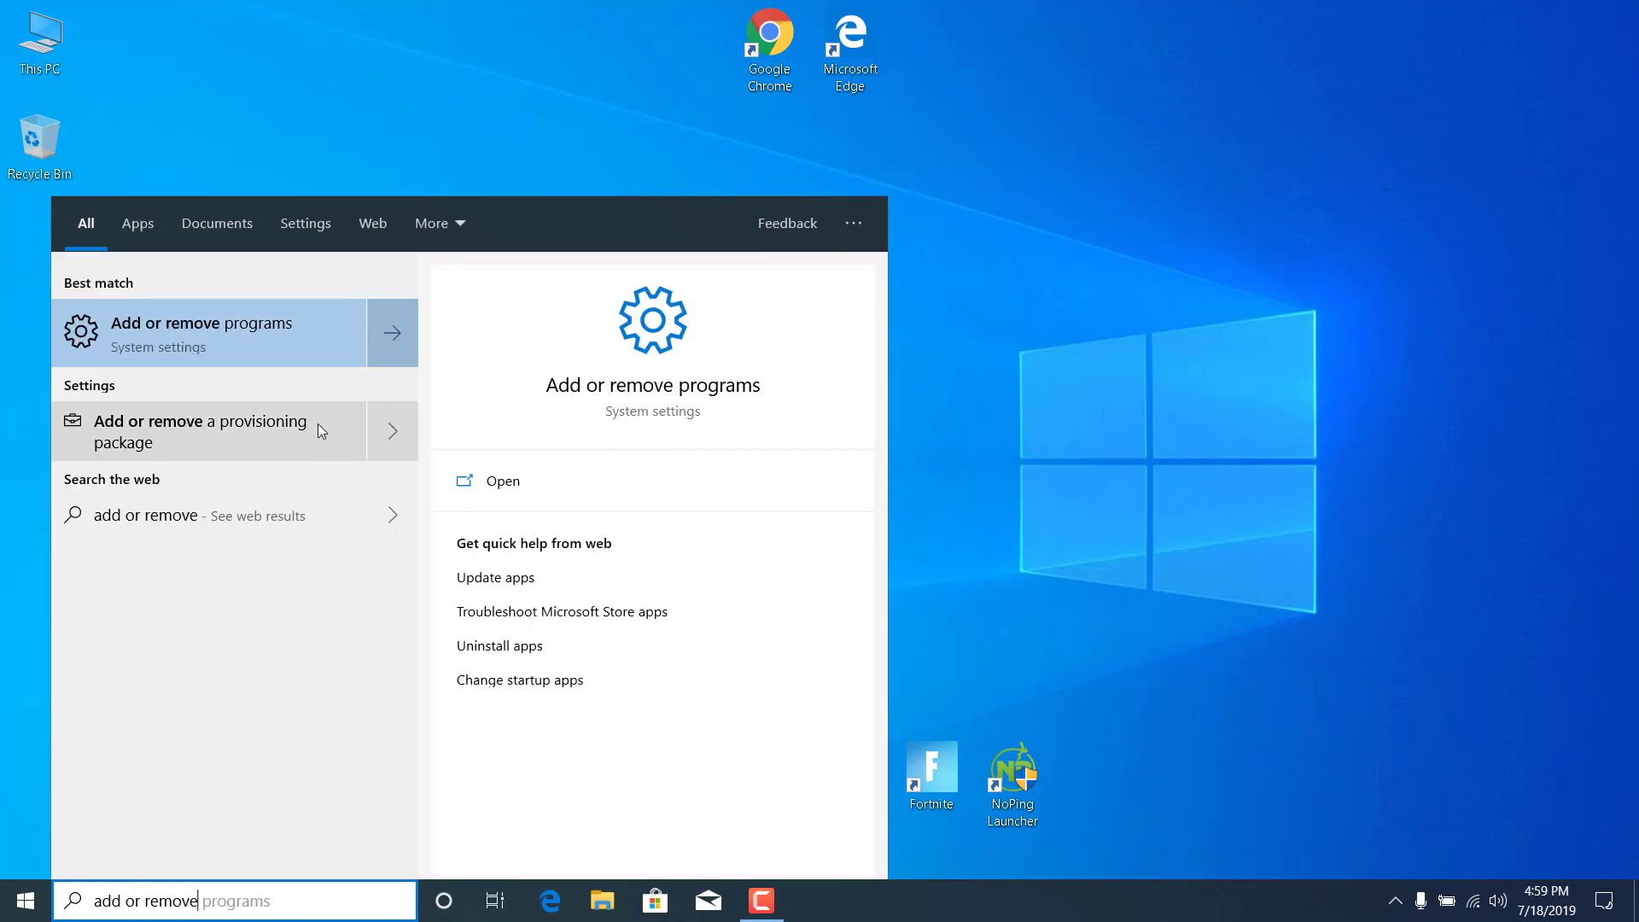
In Apps & features, find Java 8 Update 51 (64-bit) and confirm its uninstall
{"action": "left_click", "coordinate": [198, 333]}
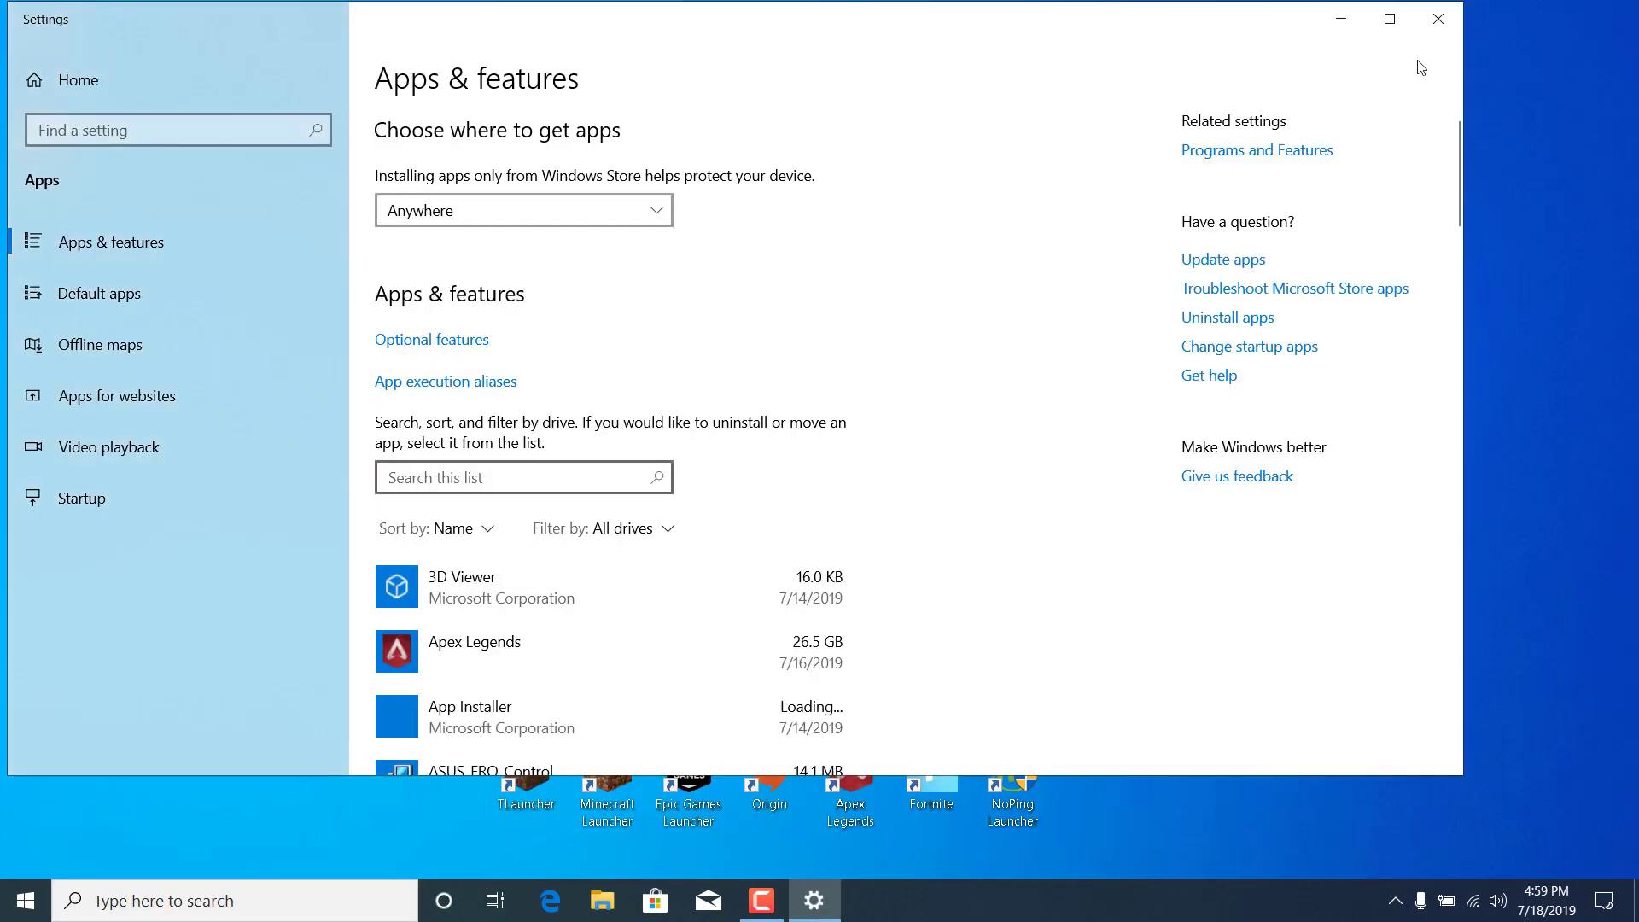
{"action": "scroll", "scroll_direction": "down", "scroll_amount": 3}
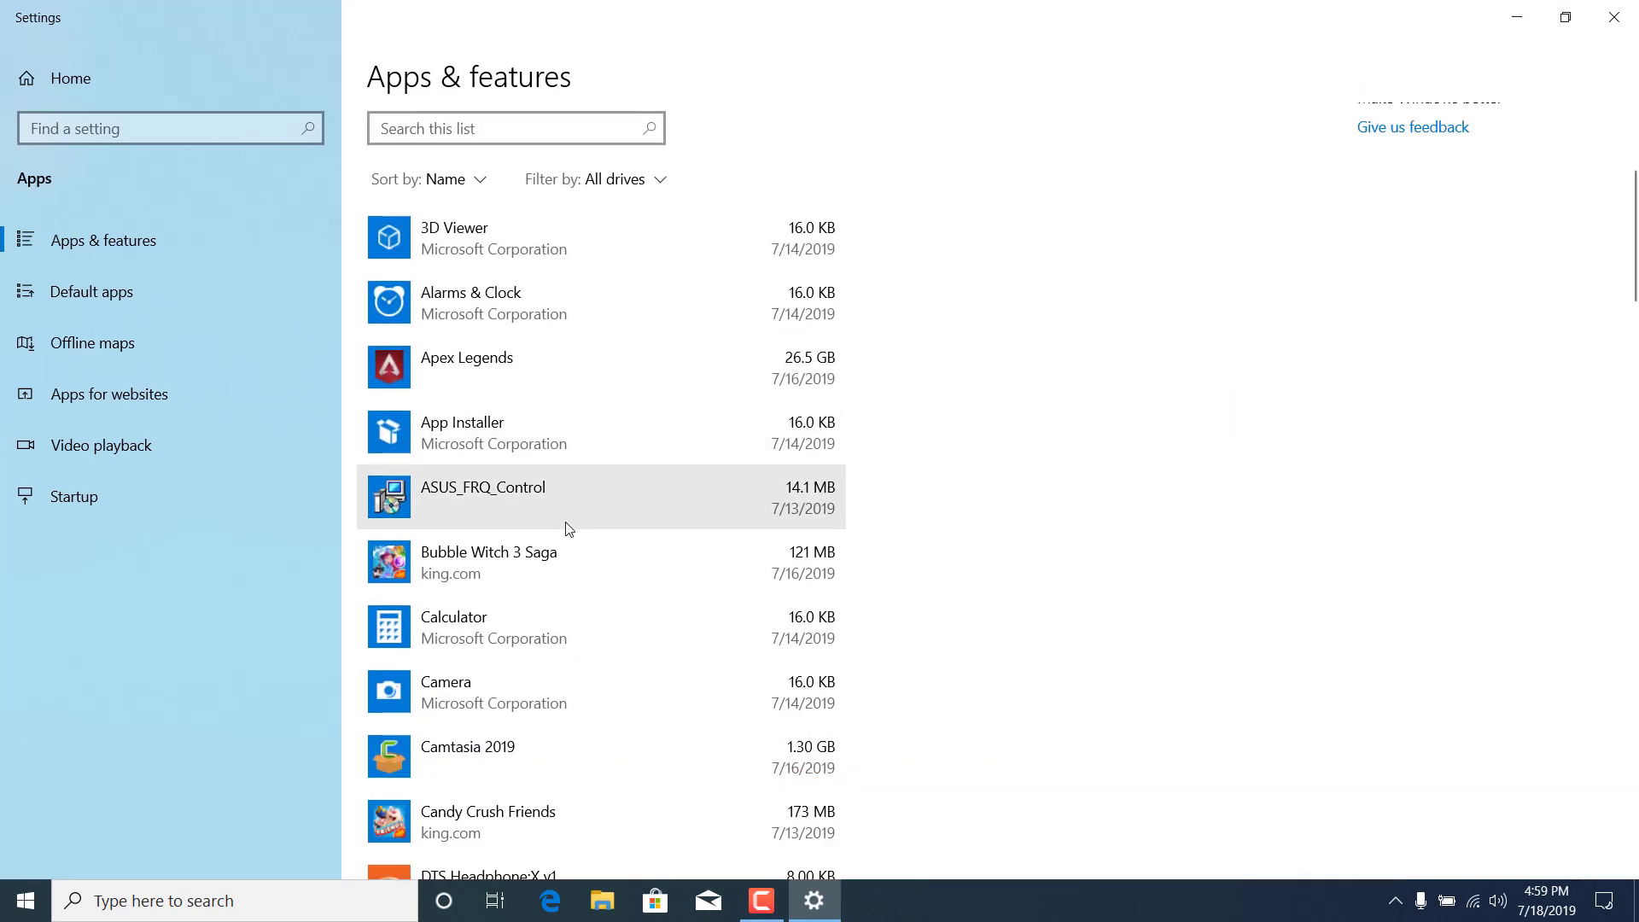
{"action": "scroll", "scroll_direction": "down", "scroll_amount": 3}
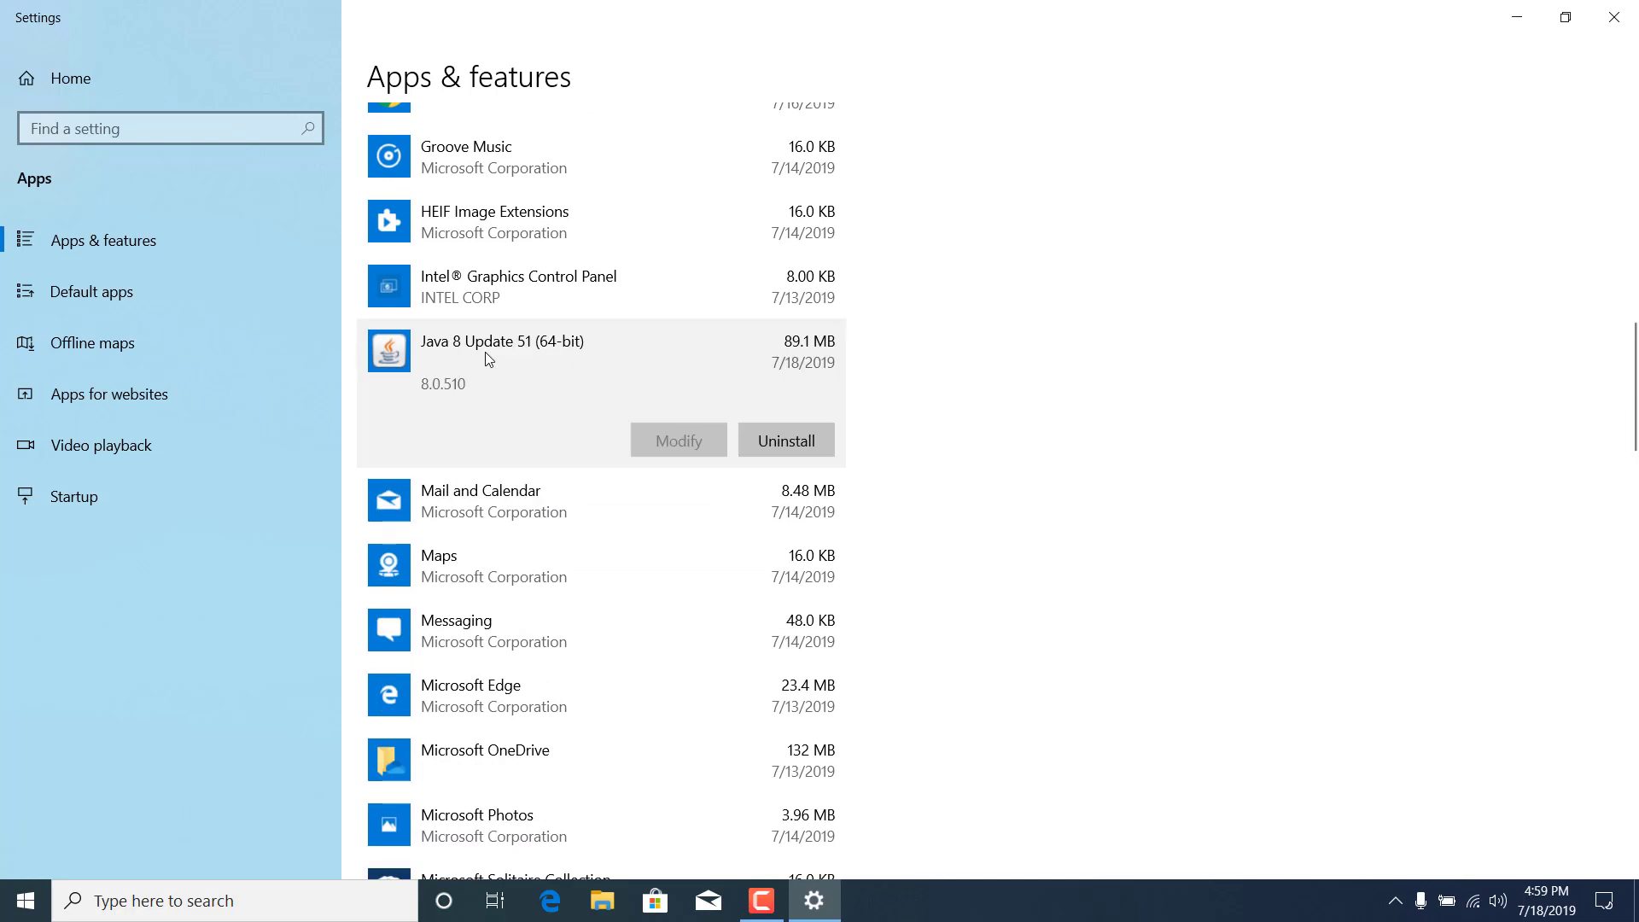
{"action": "left_click", "coordinate": [785, 441]}
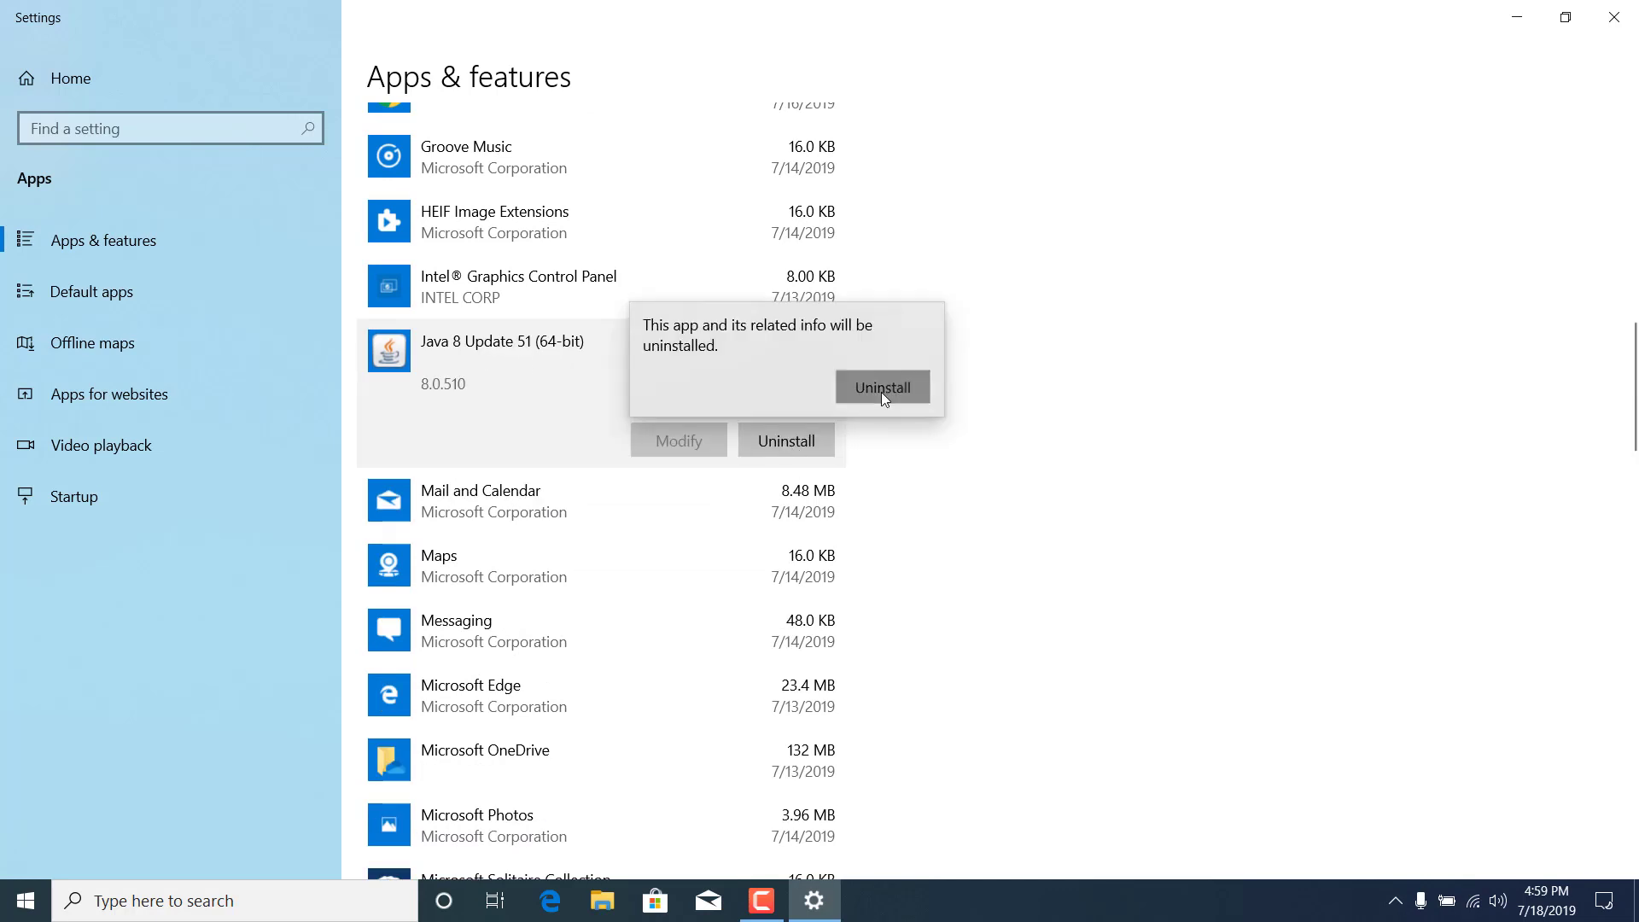
{"action": "left_click", "coordinate": [881, 388]}
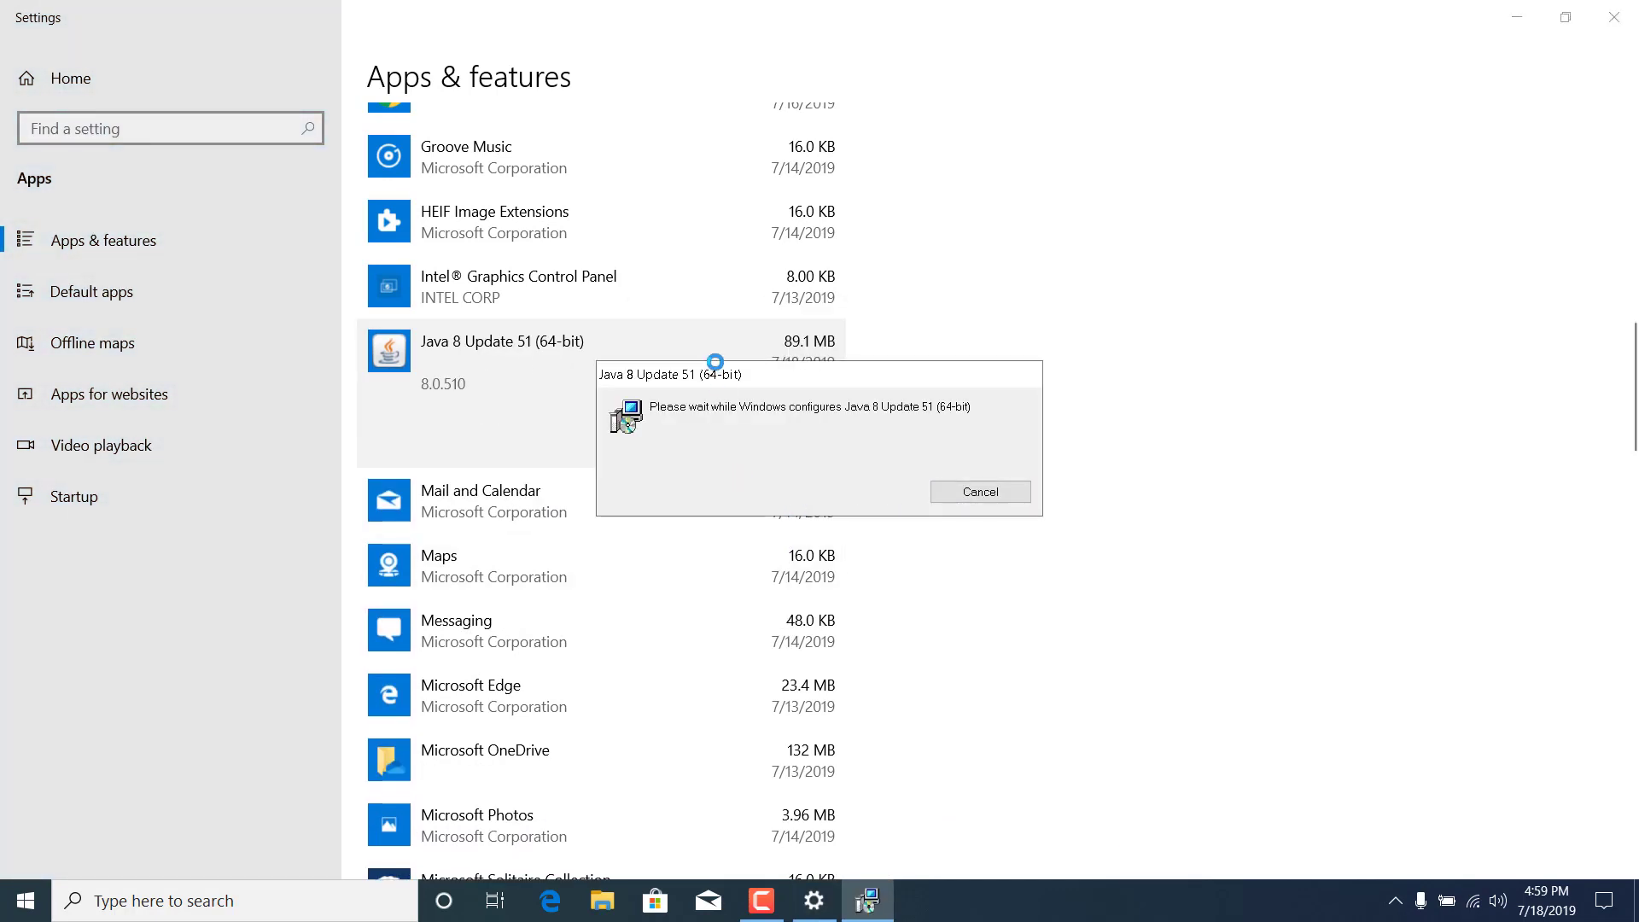
{"action": "mouse_move", "coordinate": [818, 596]}
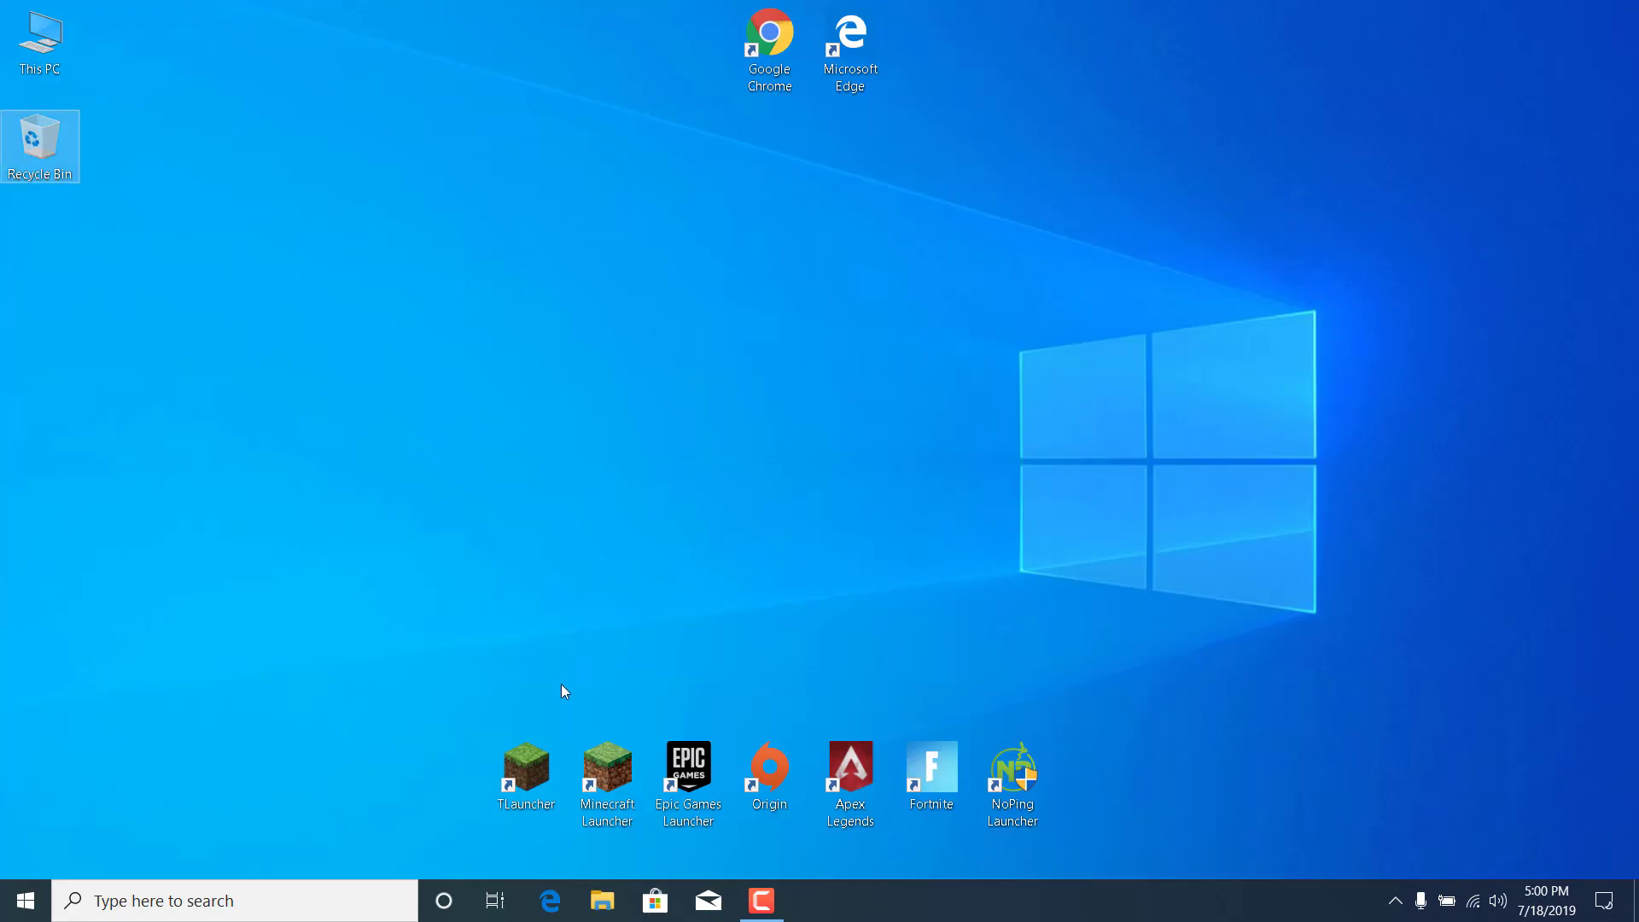
Launch TLauncher from the desktop and OK its Java-version error dialog
{"action": "double_click", "coordinate": [526, 775]}
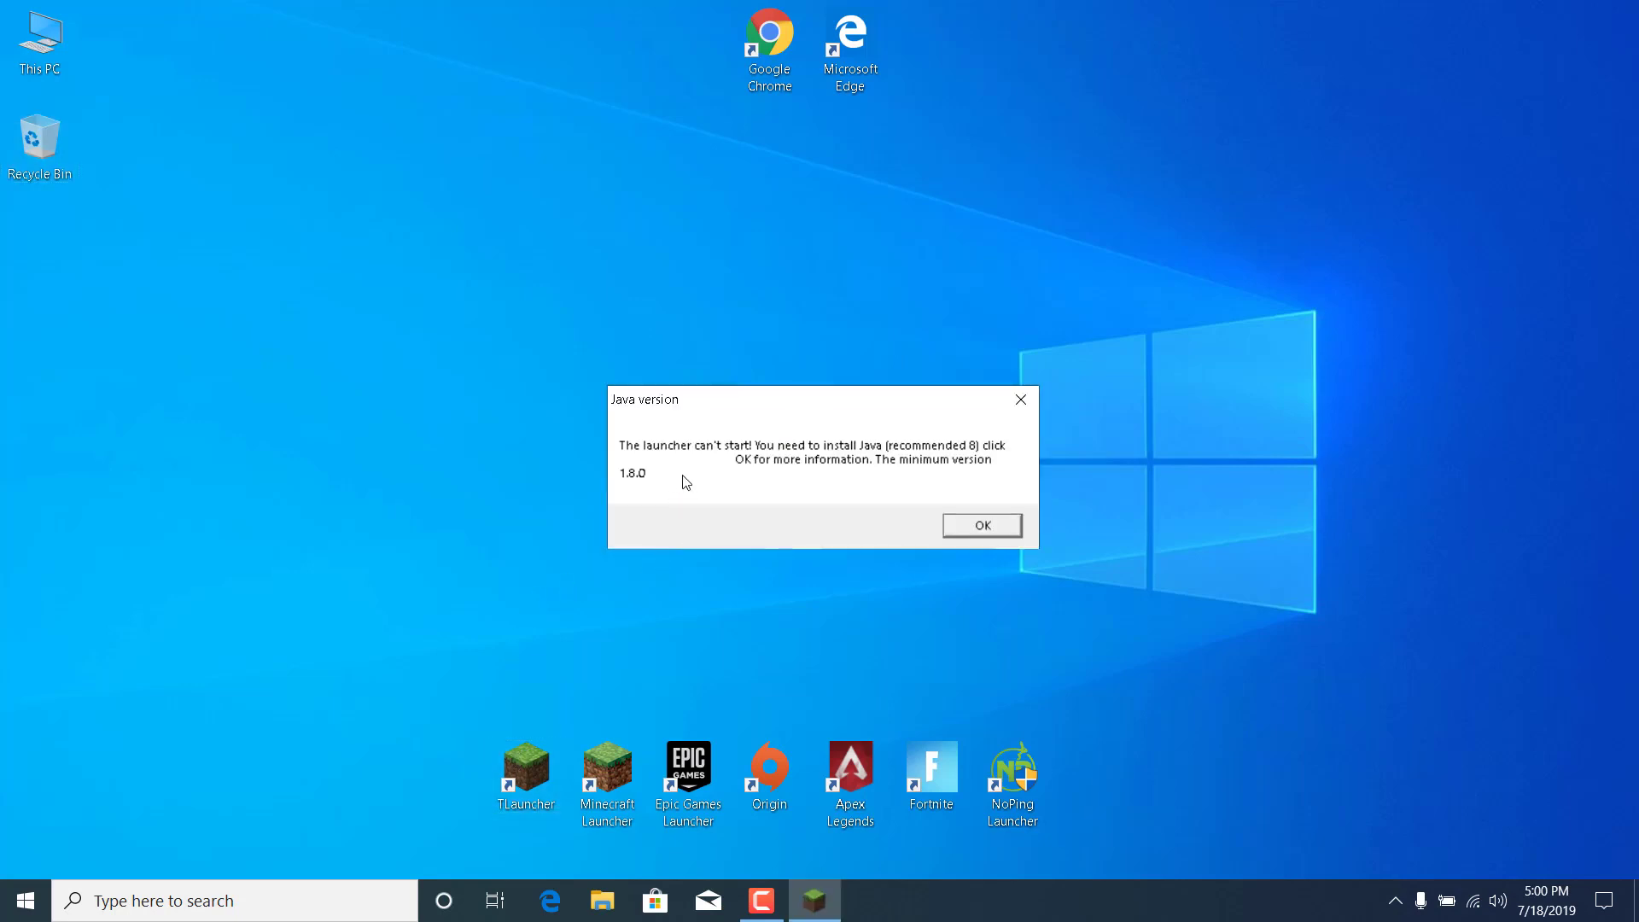
{"action": "mouse_move", "coordinate": [859, 488]}
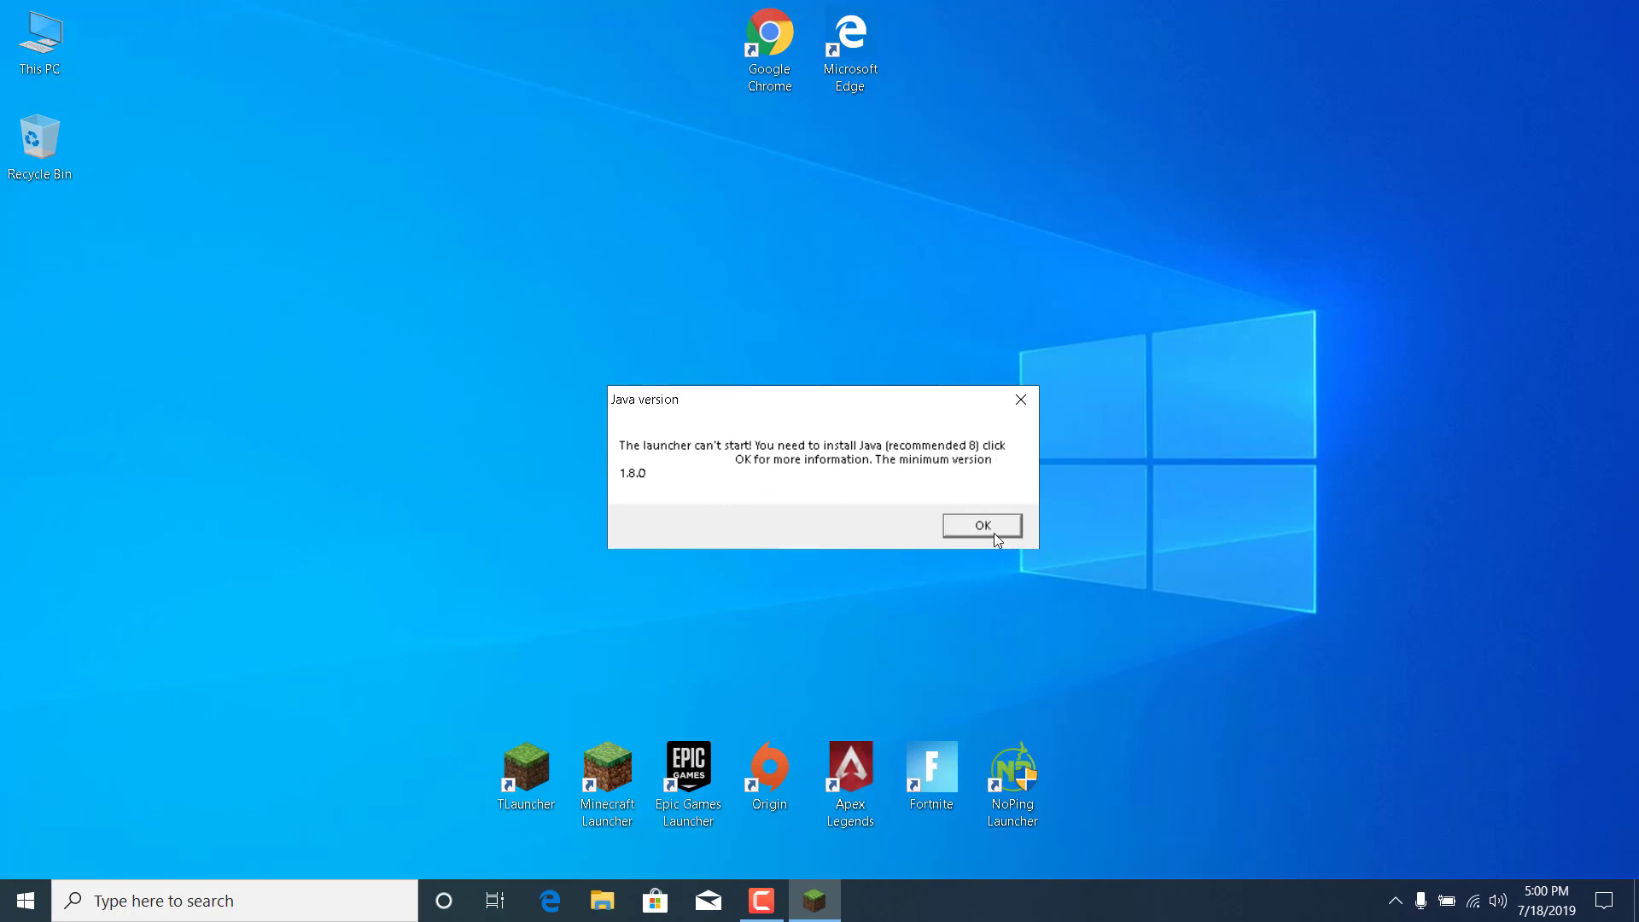
{"action": "left_click", "coordinate": [980, 524]}
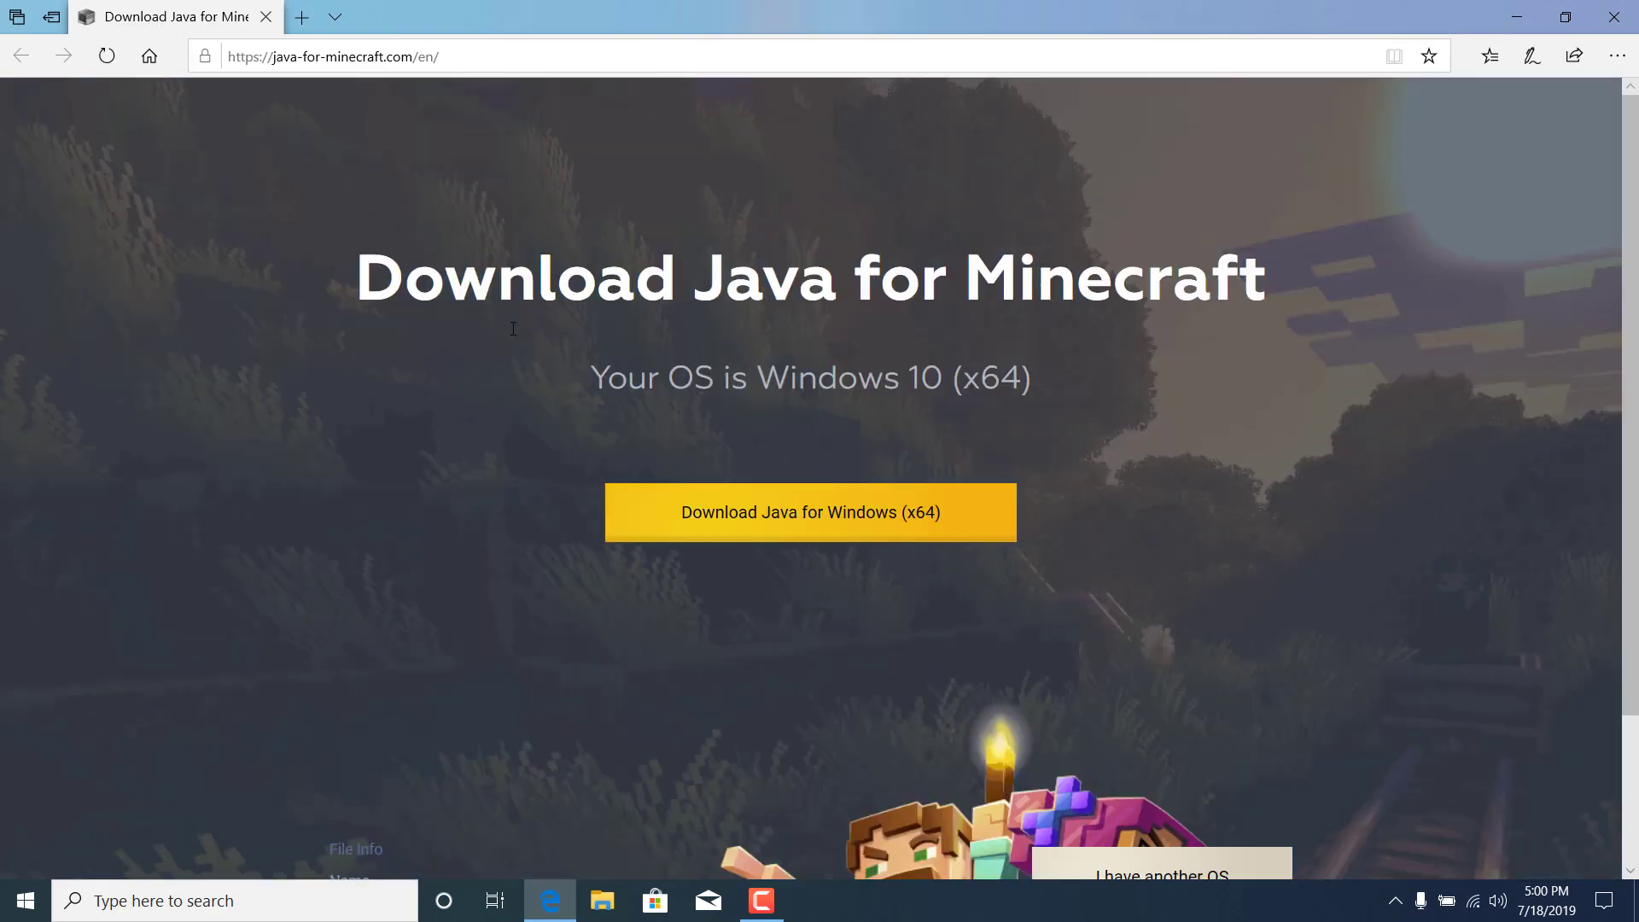
{"action": "mouse_move", "coordinate": [823, 525]}
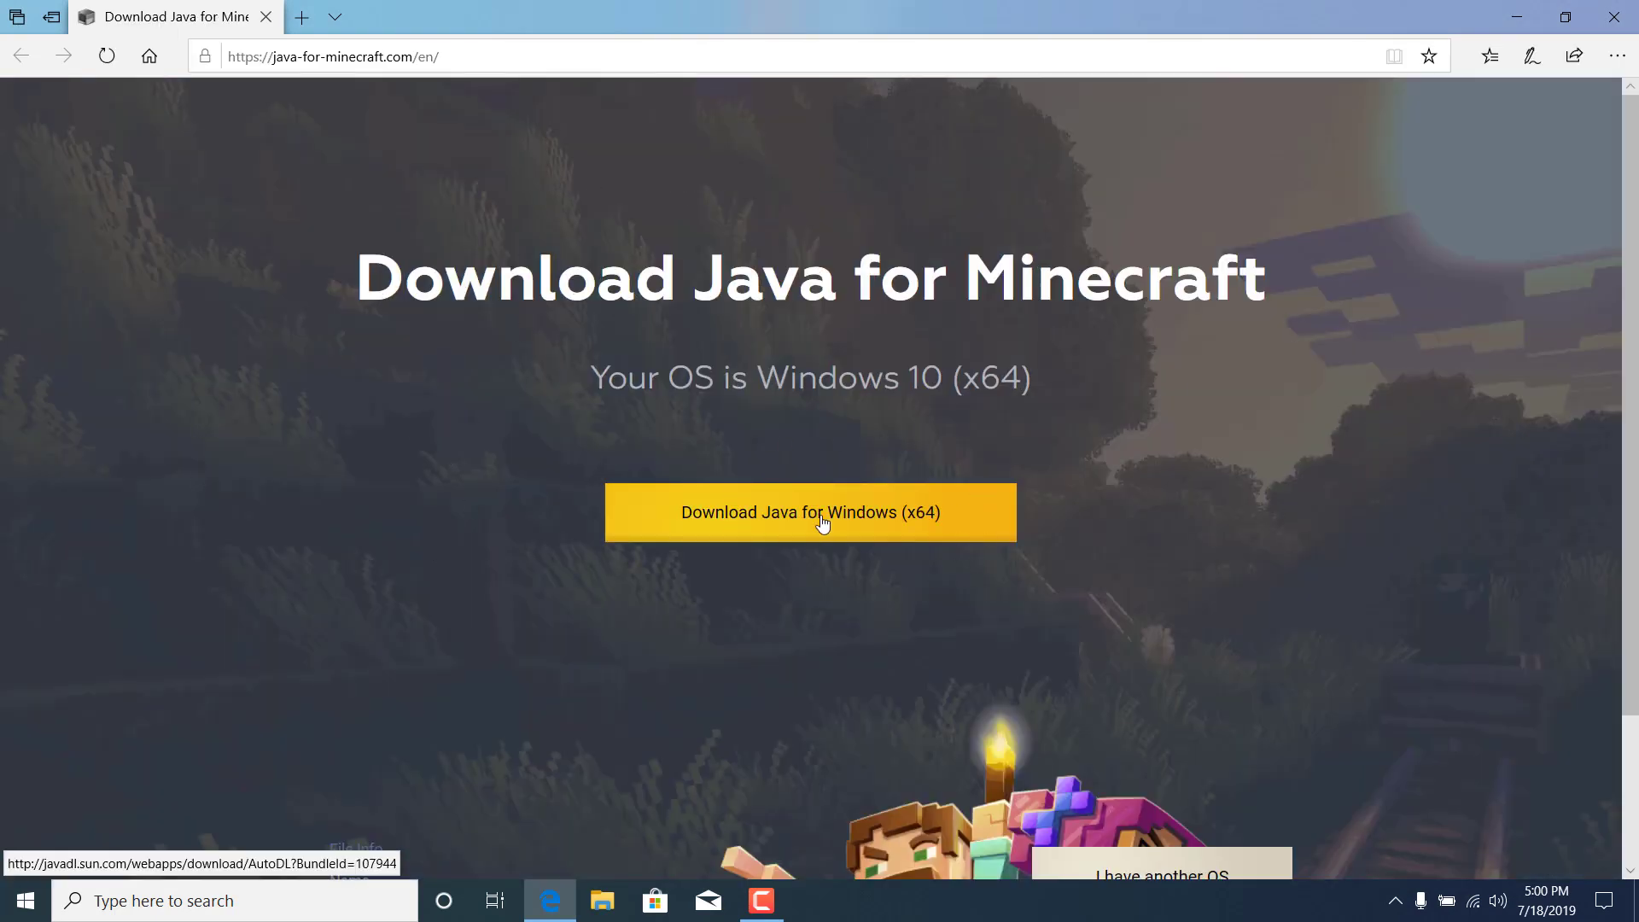
Download Java for Windows (x64) from the Java for Minecraft page and run the installer
{"action": "left_click", "coordinate": [809, 512]}
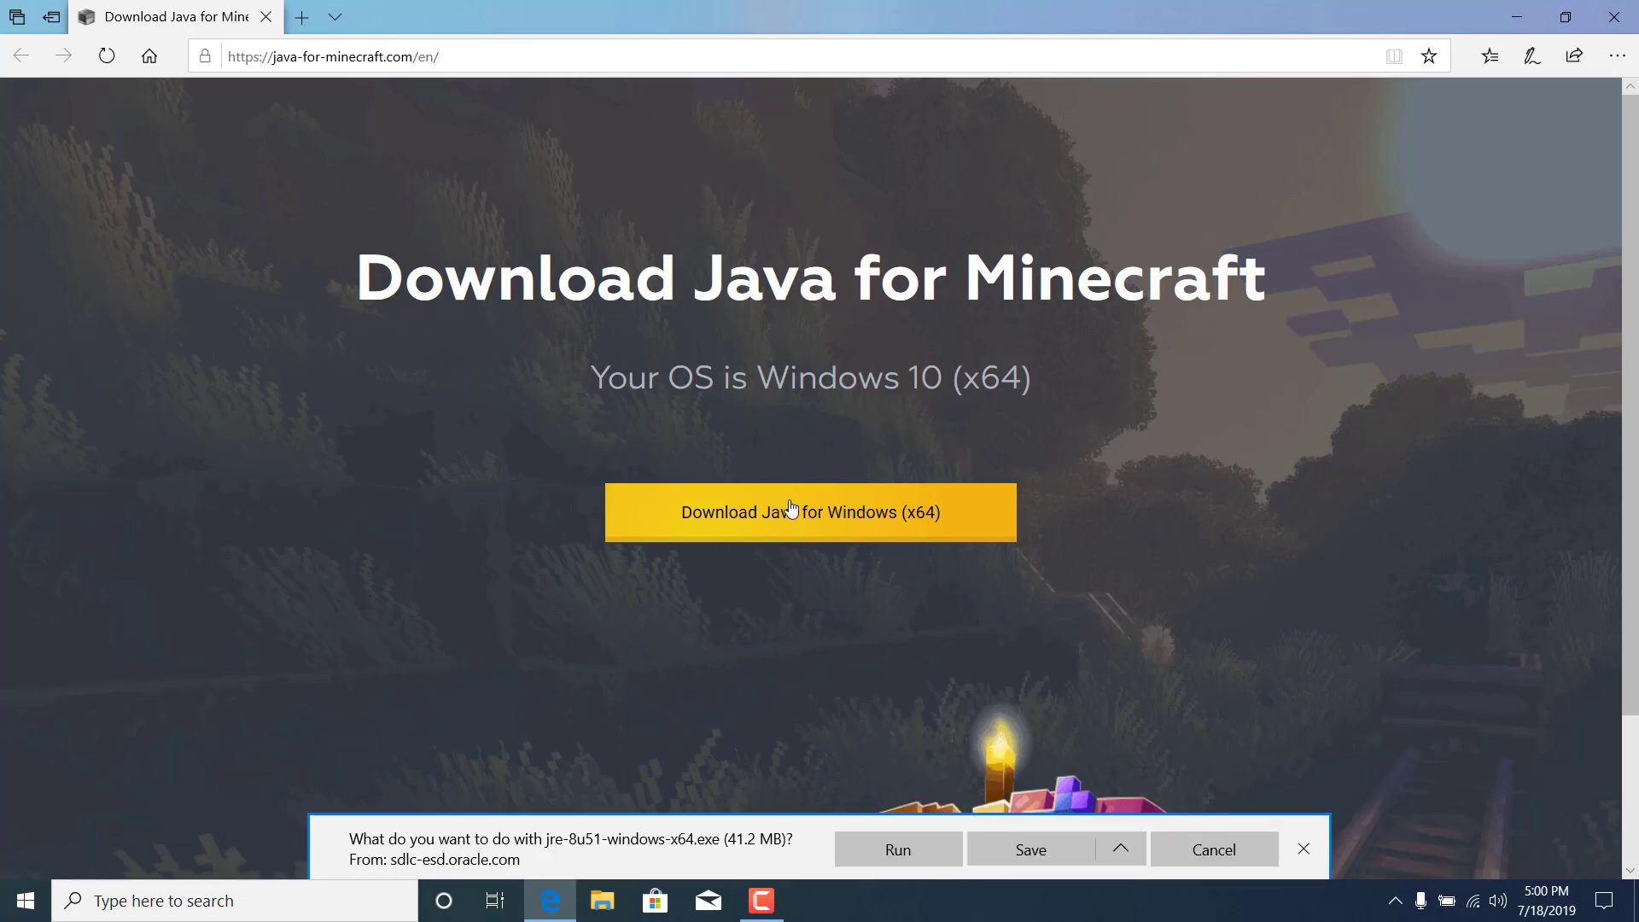
{"action": "left_click", "coordinate": [1028, 848]}
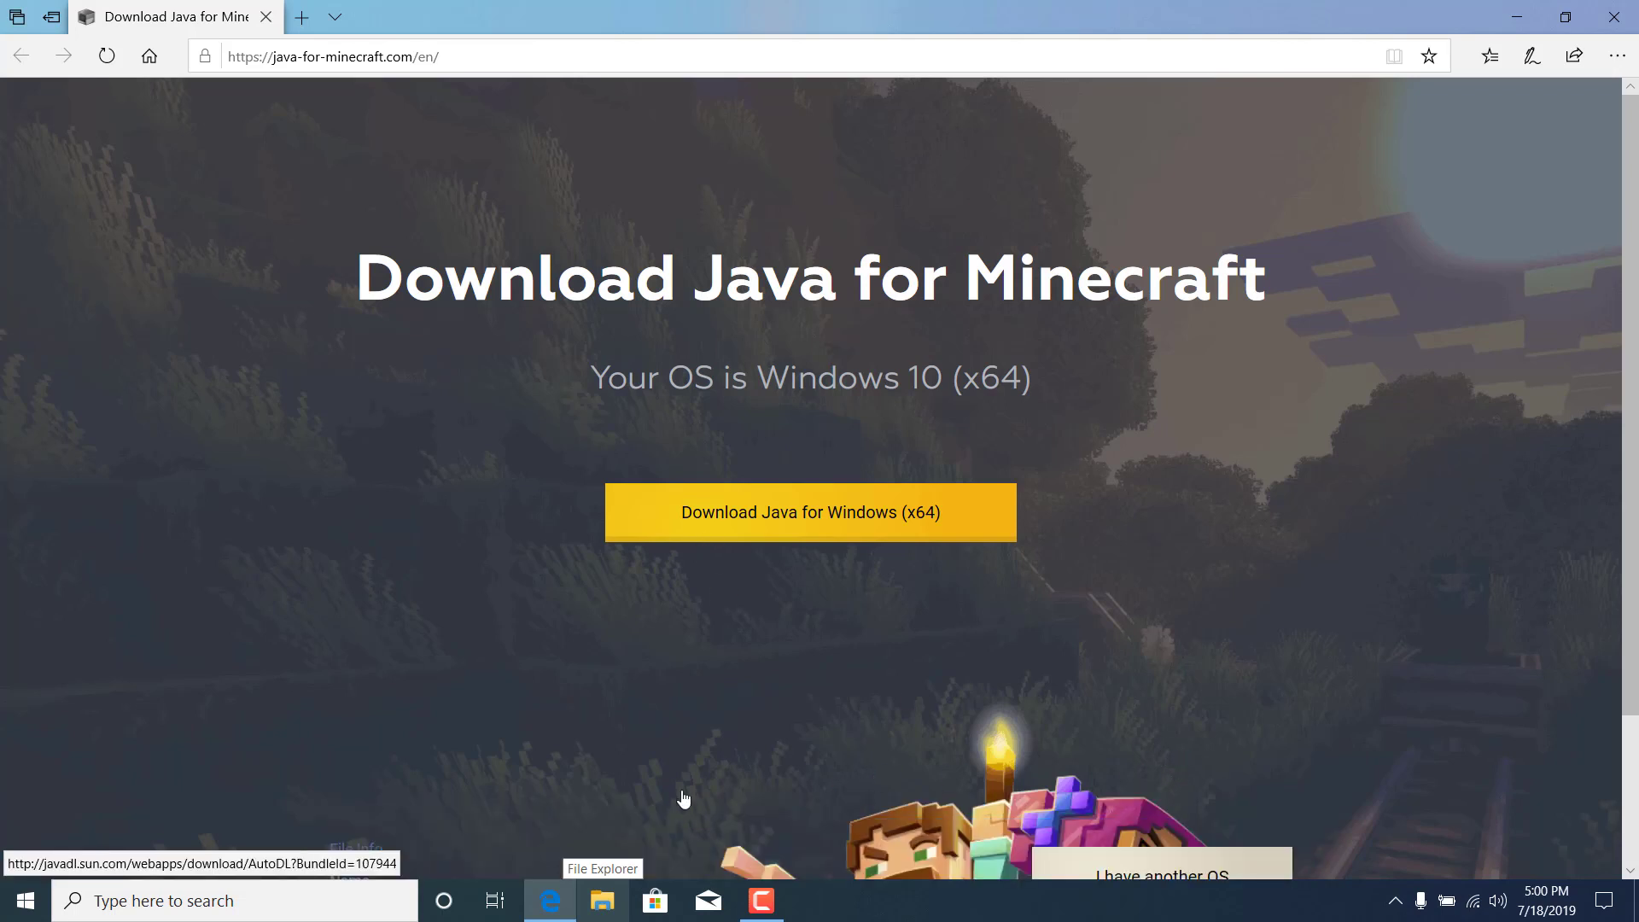
{"action": "left_click", "coordinate": [809, 512]}
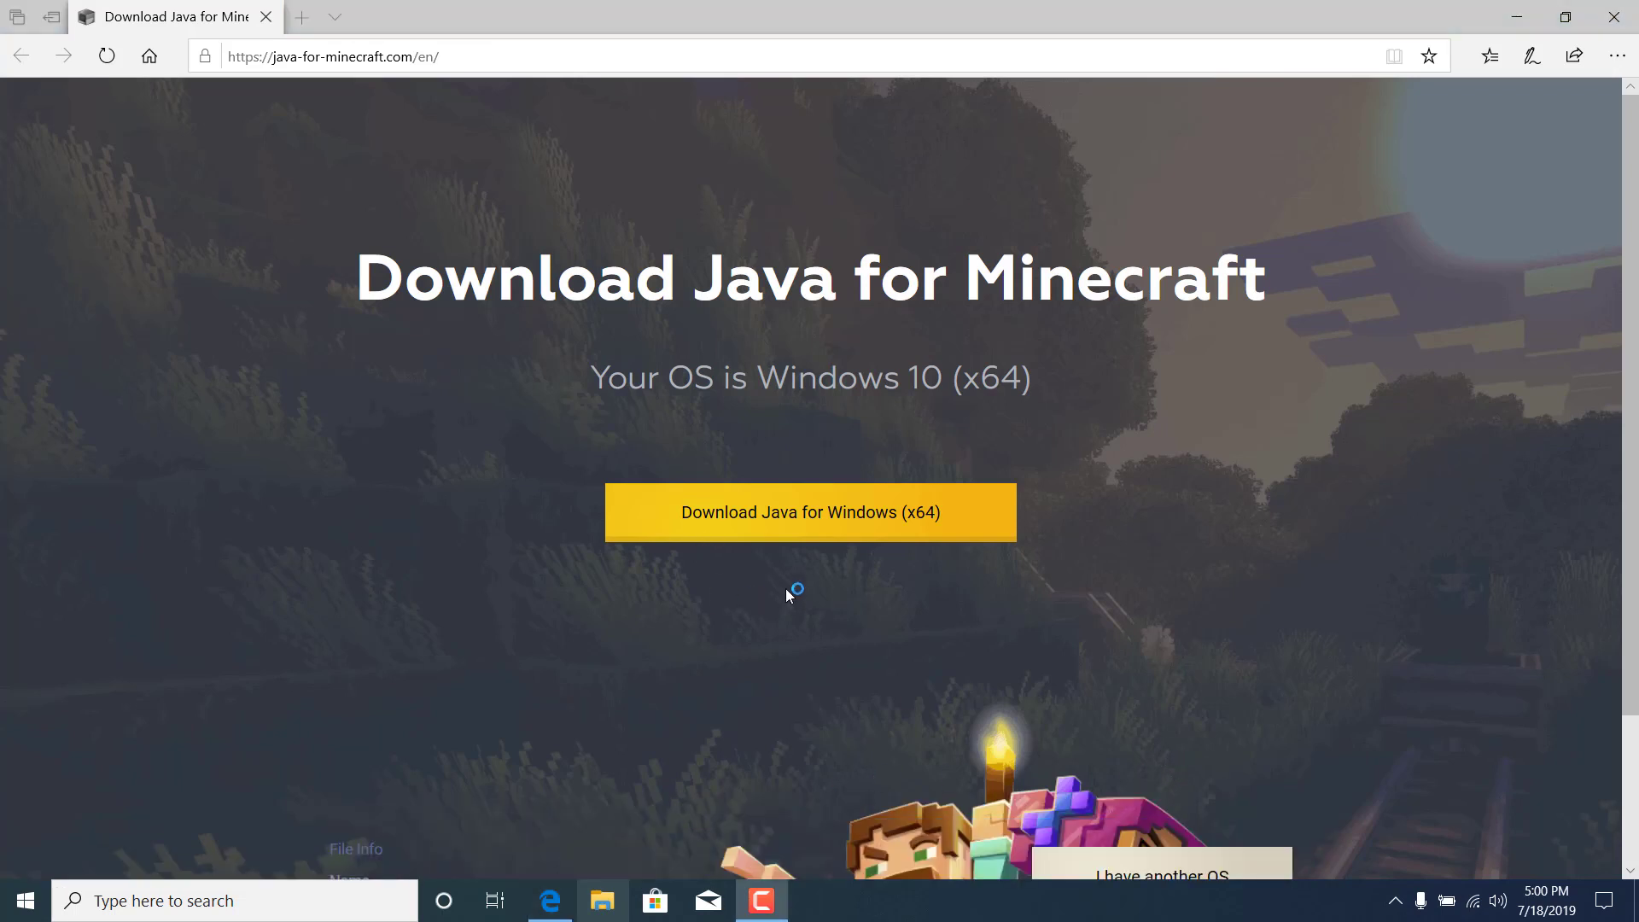
Install Java through Java Setup and close the installer after it reports success
{"action": "left_click", "coordinate": [809, 512]}
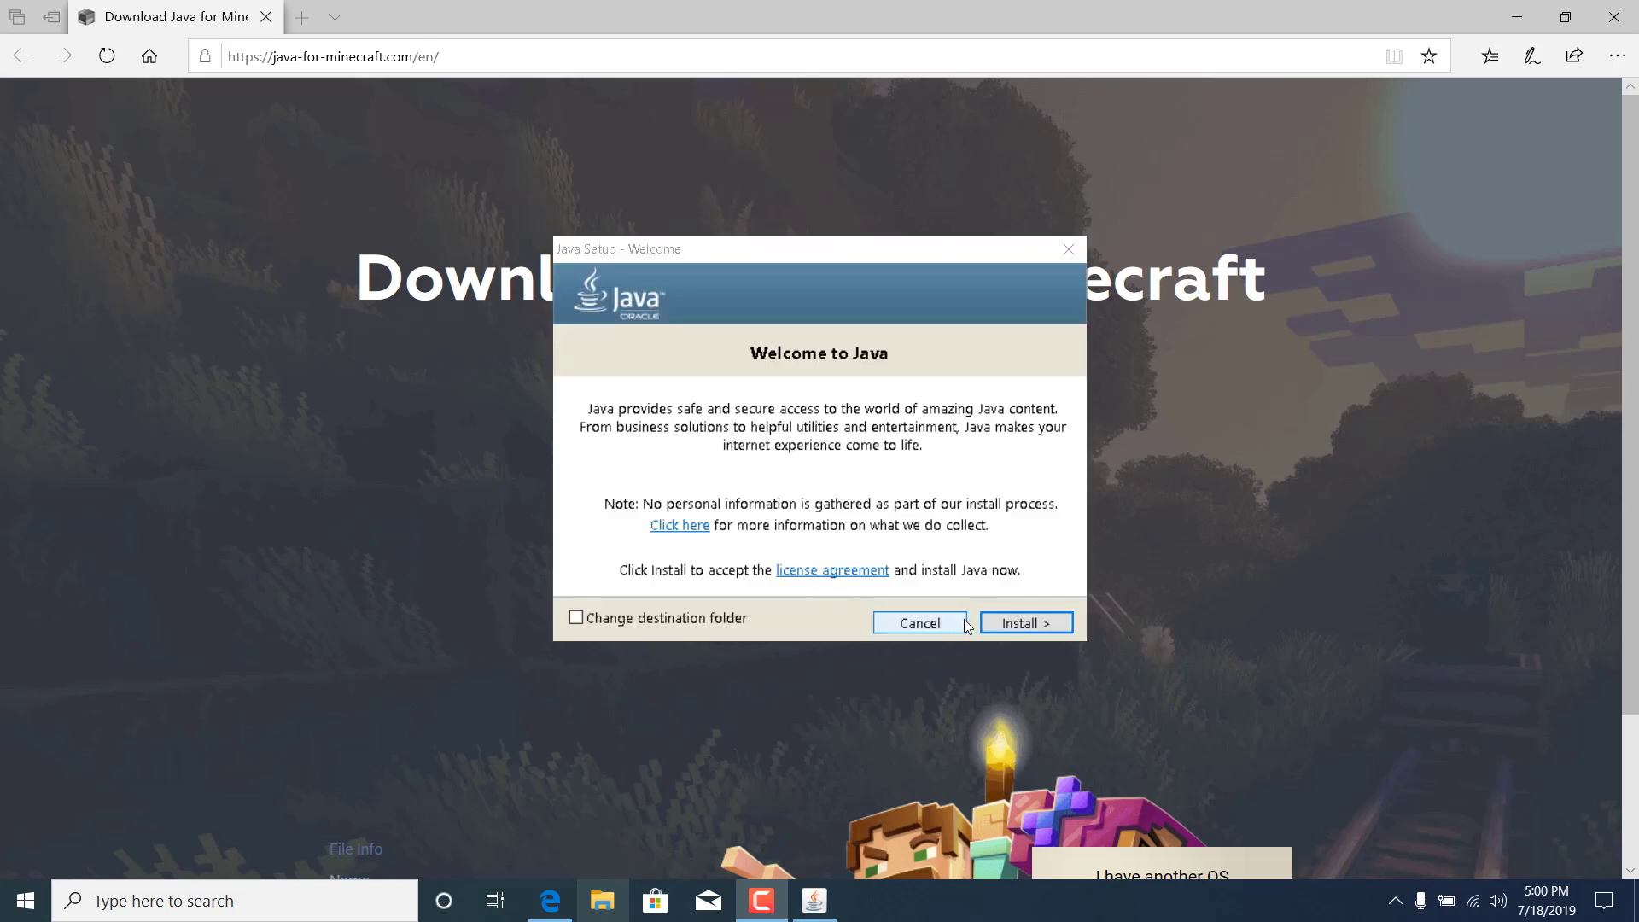
{"action": "left_click", "coordinate": [1027, 621]}
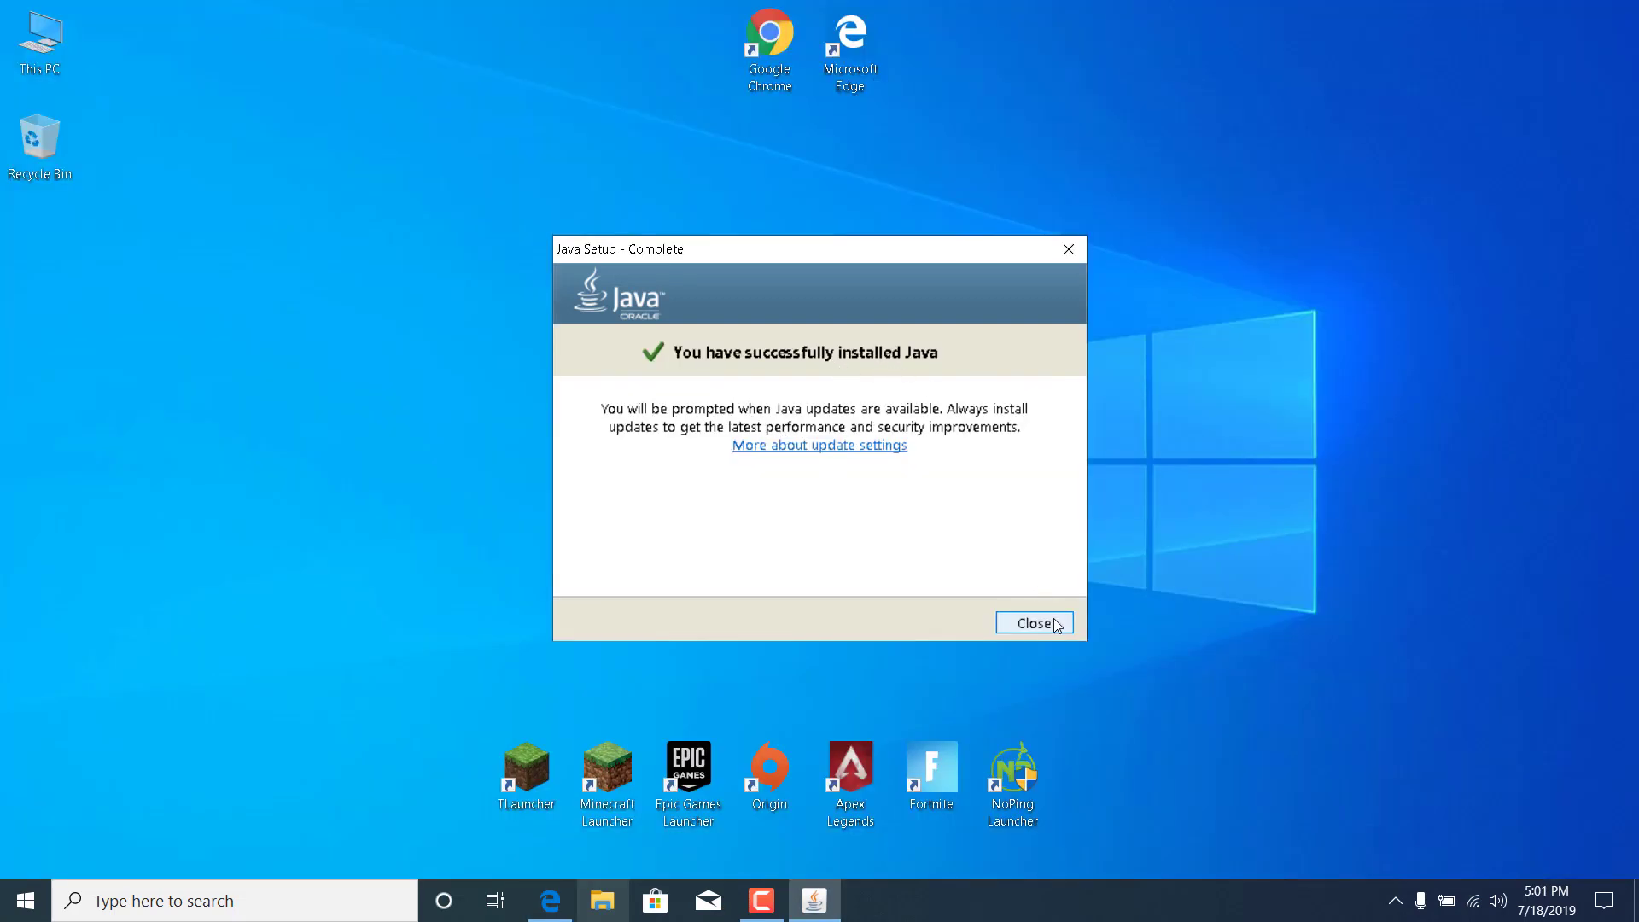
{"action": "left_click", "coordinate": [1032, 623]}
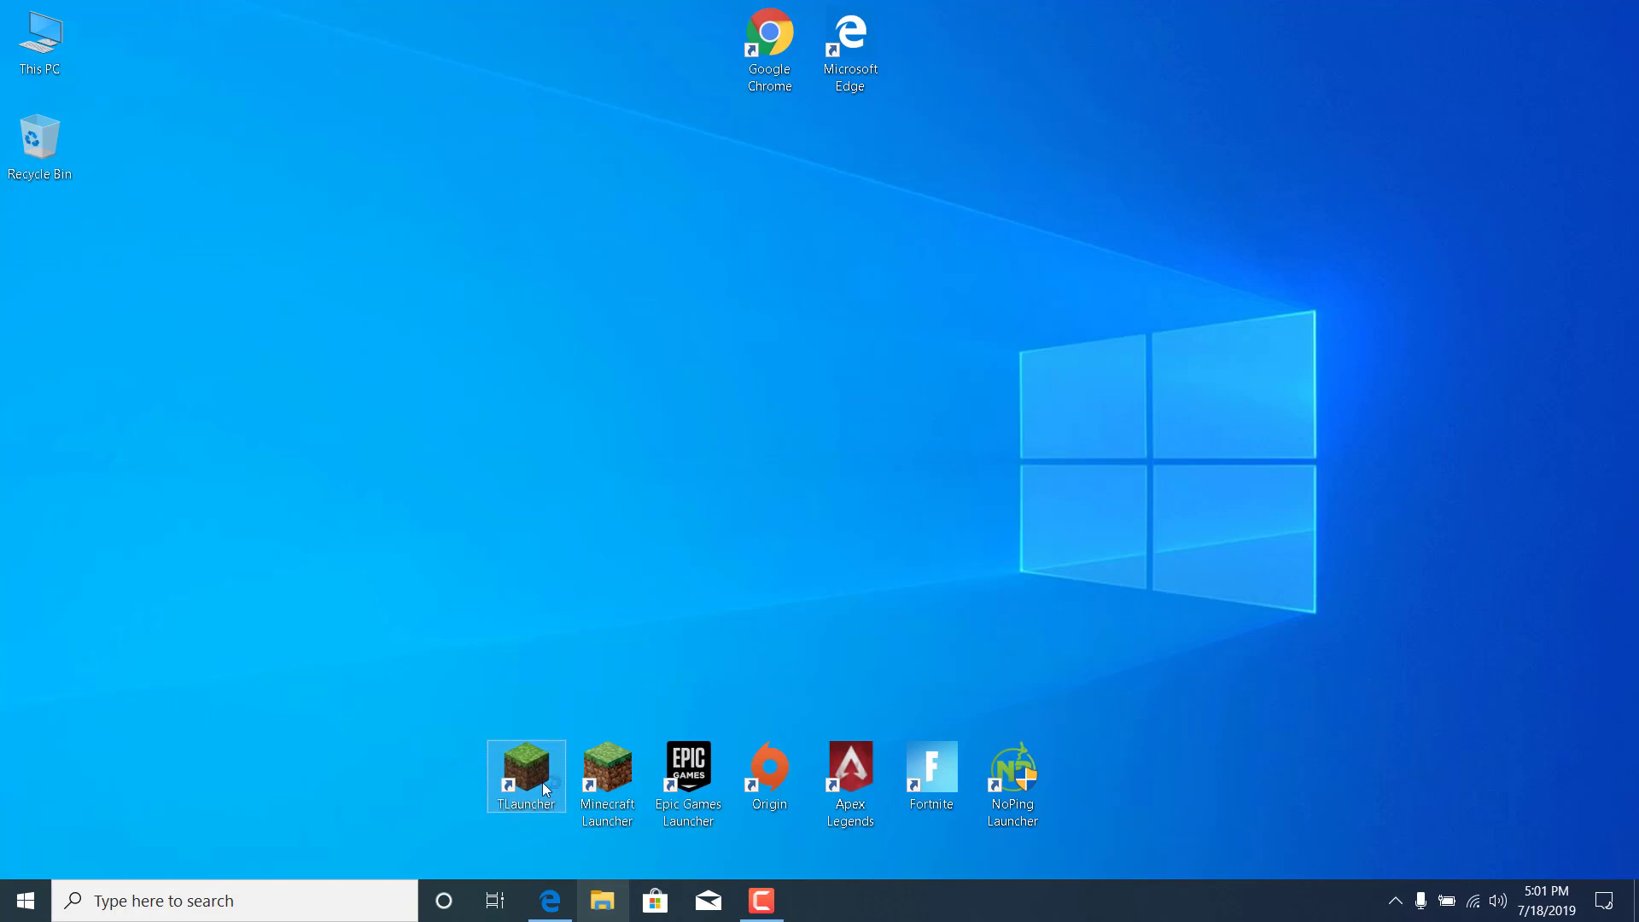
Launch TLauncher from its desktop shortcut now that Java is installed
{"action": "double_click", "coordinate": [526, 775]}
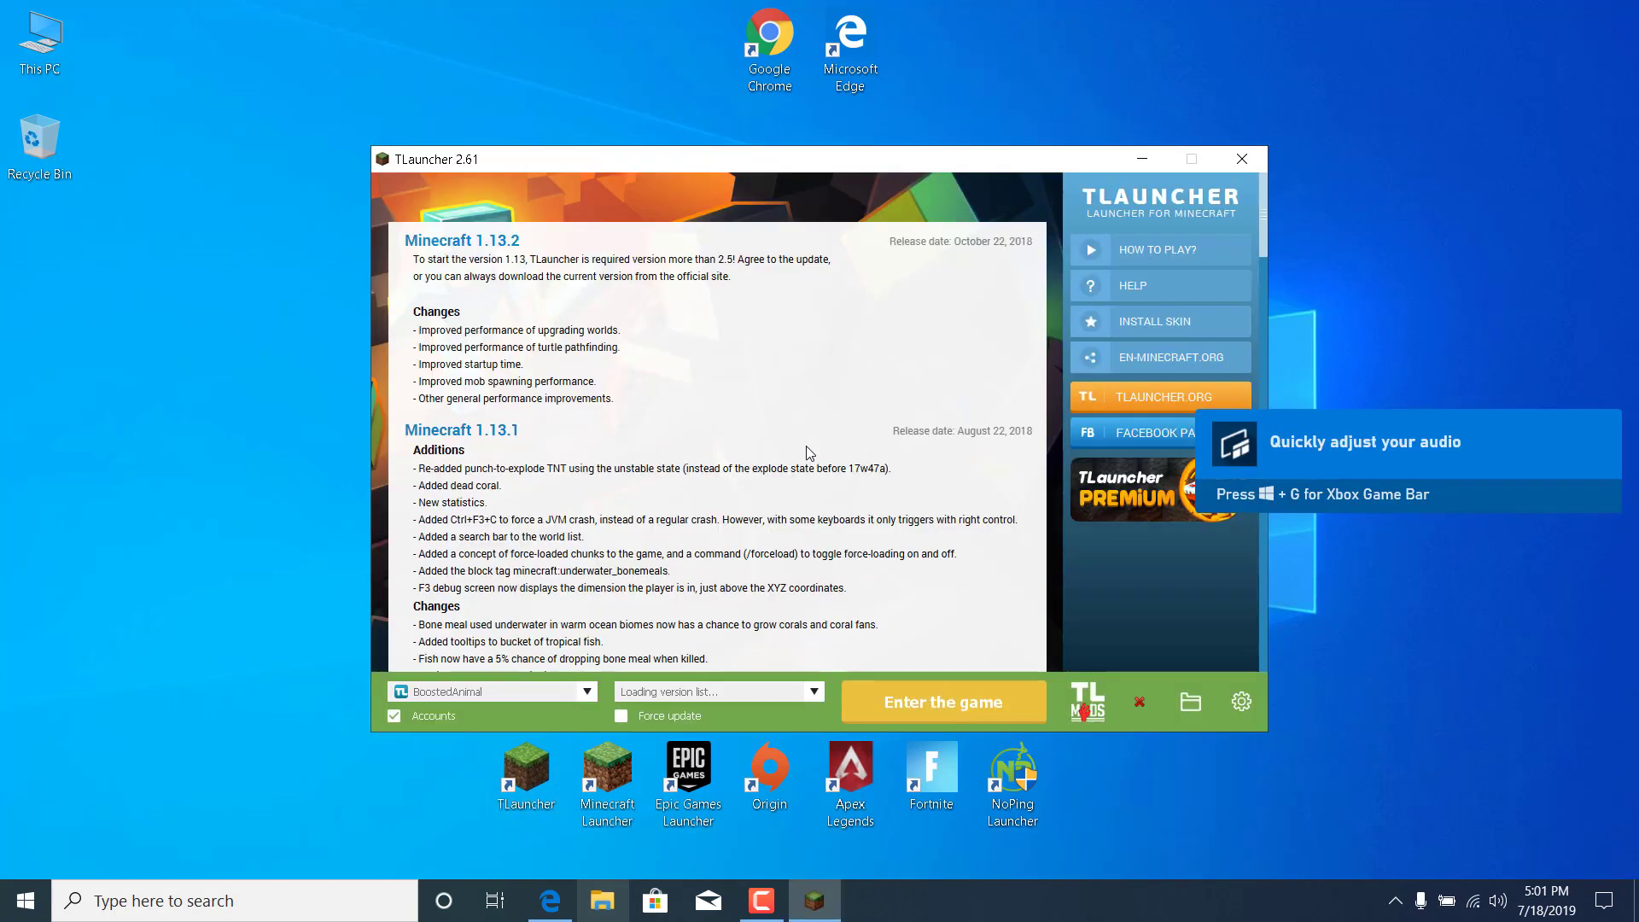
{"action": "left_click", "coordinate": [1241, 157]}
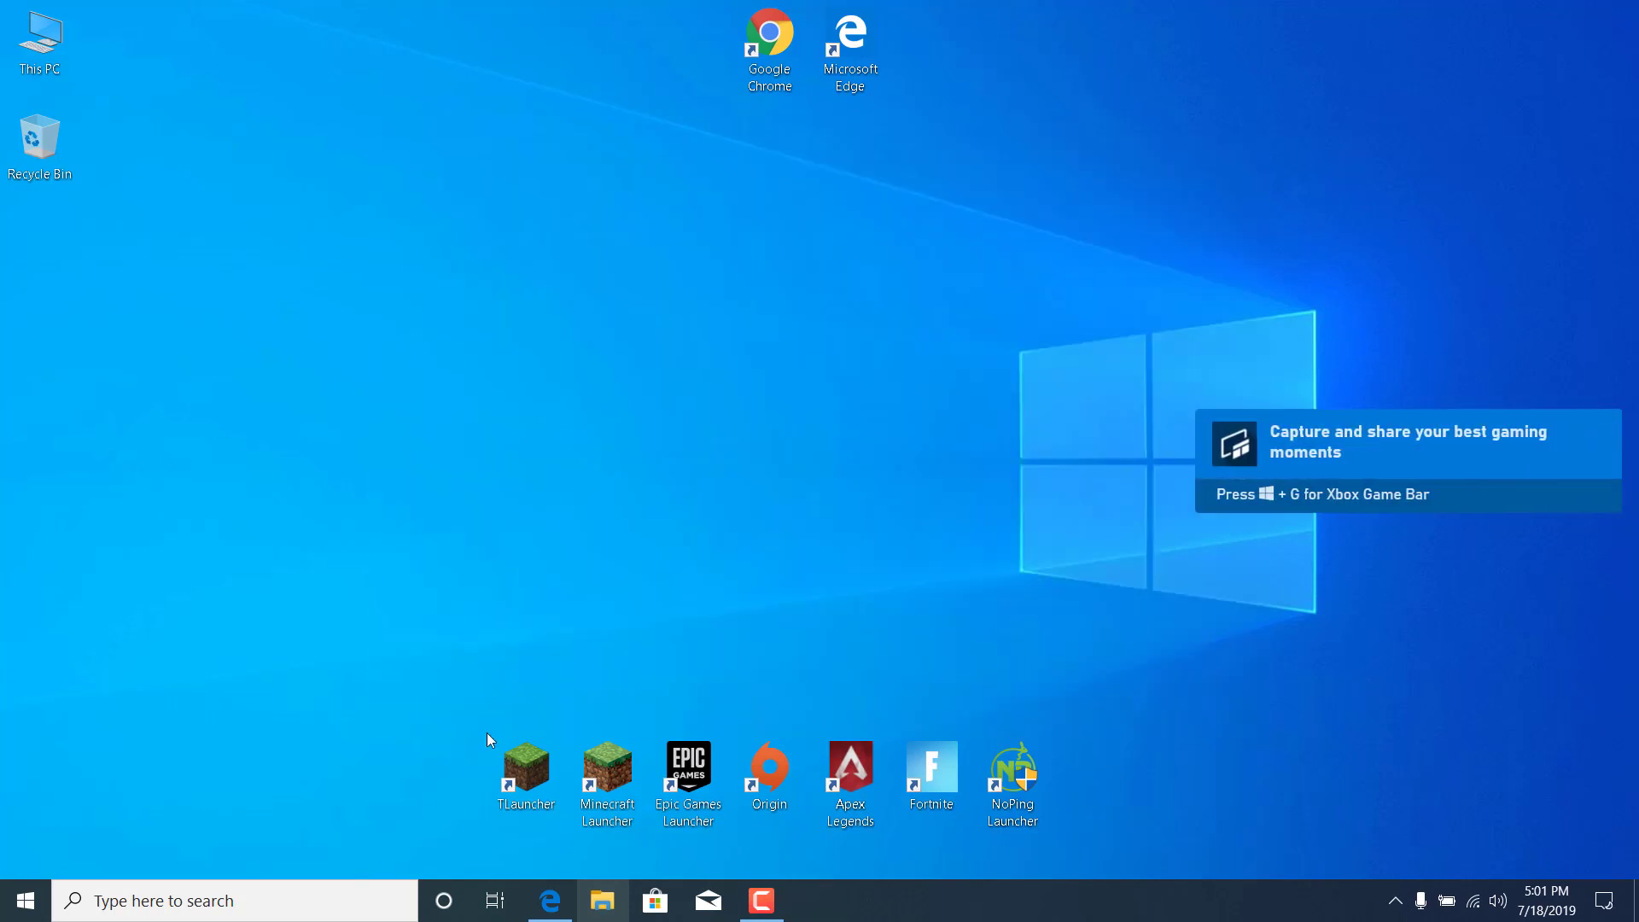
{"action": "double_click", "coordinate": [607, 773]}
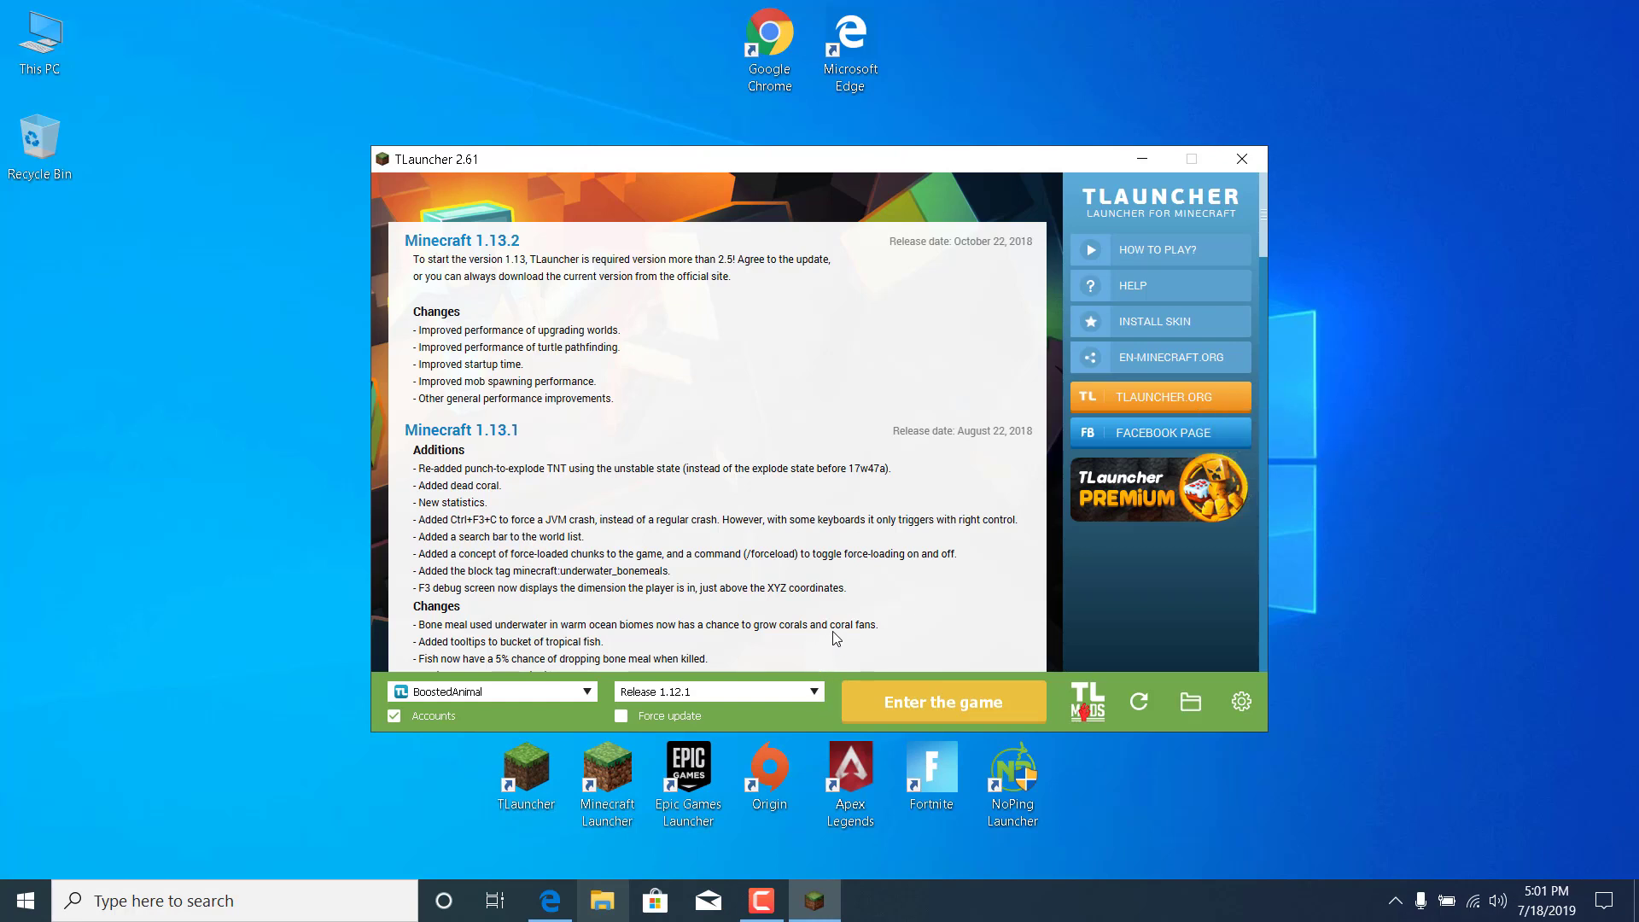
{"action": "mouse_move", "coordinate": [1217, 610]}
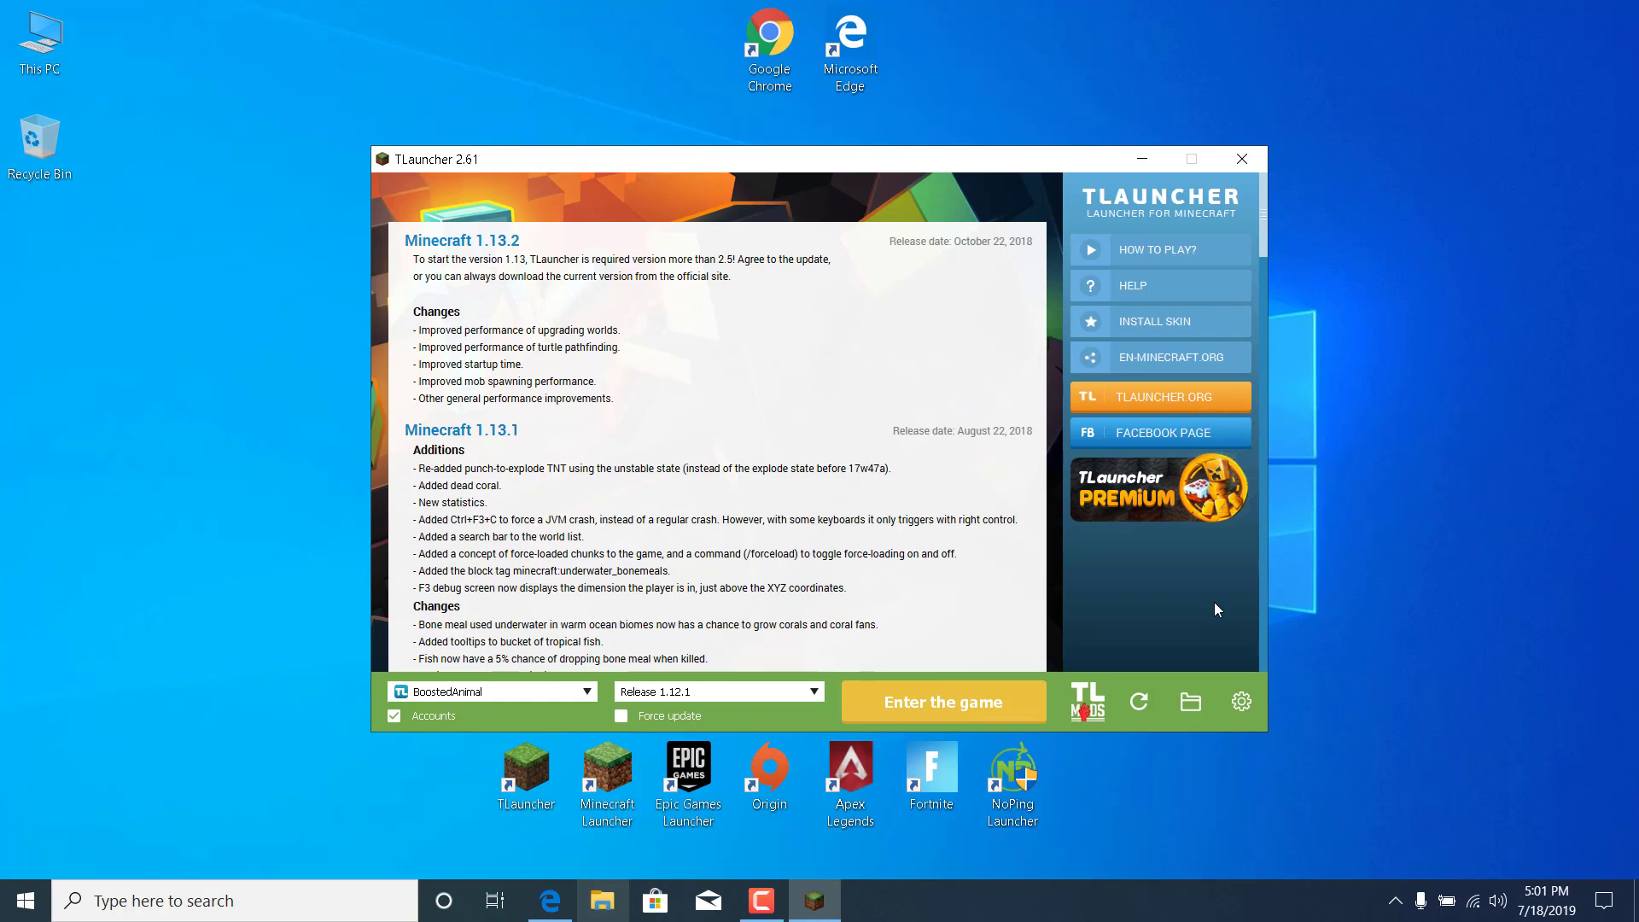
Go to TLauncher's Settings via the gear icon and browse for a new Java path
{"action": "left_click", "coordinate": [1242, 702]}
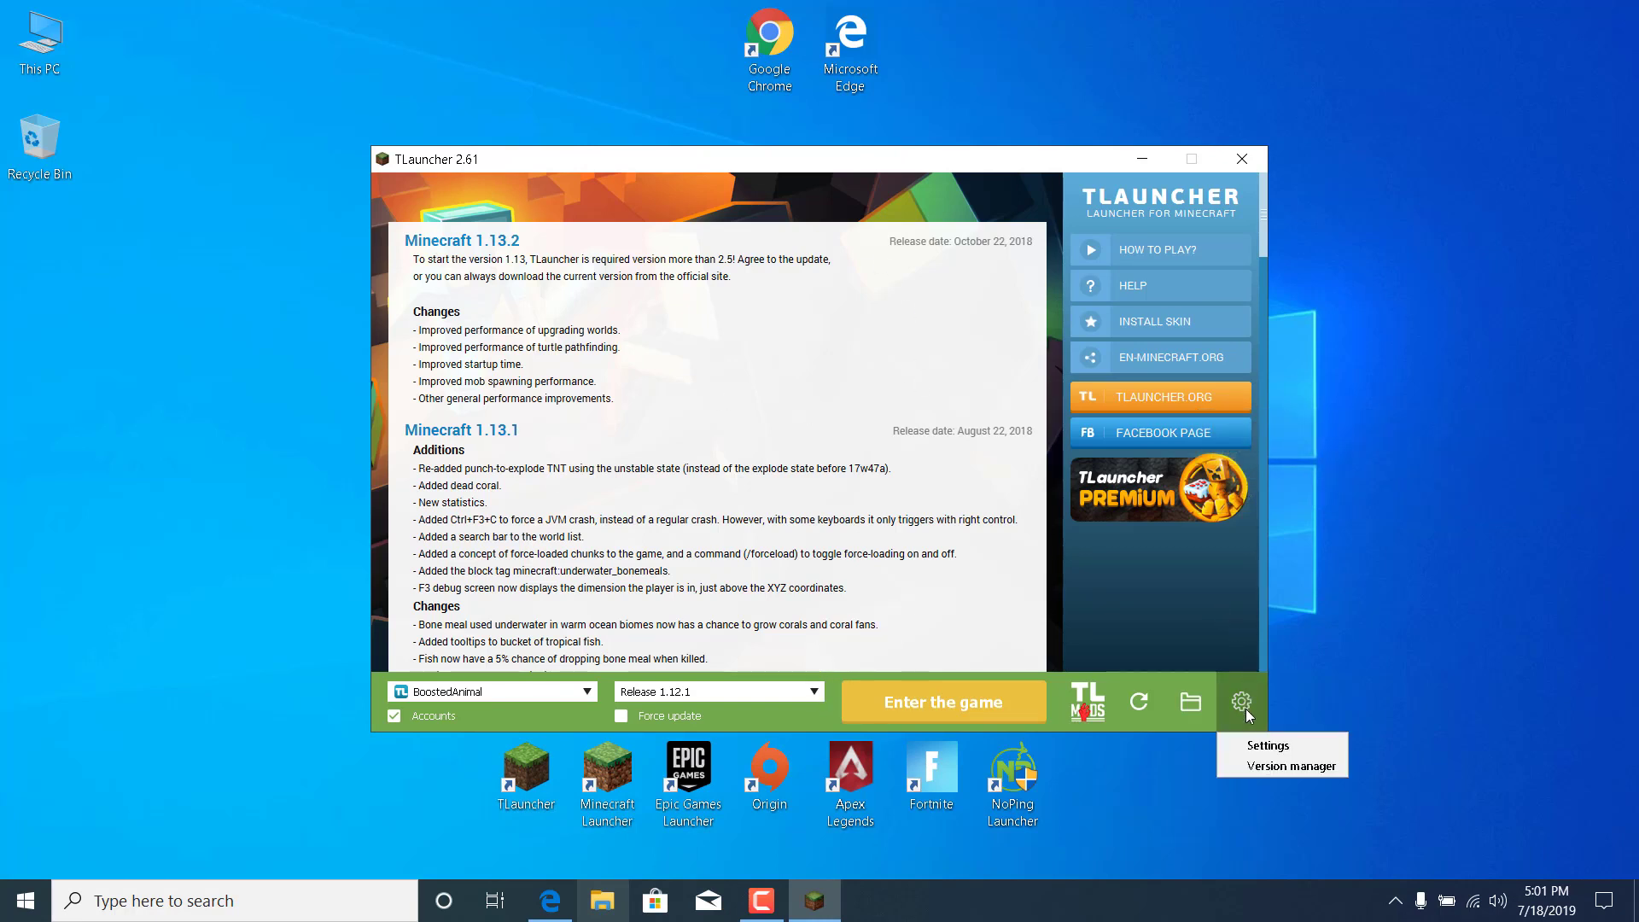
{"action": "left_click", "coordinate": [1265, 744]}
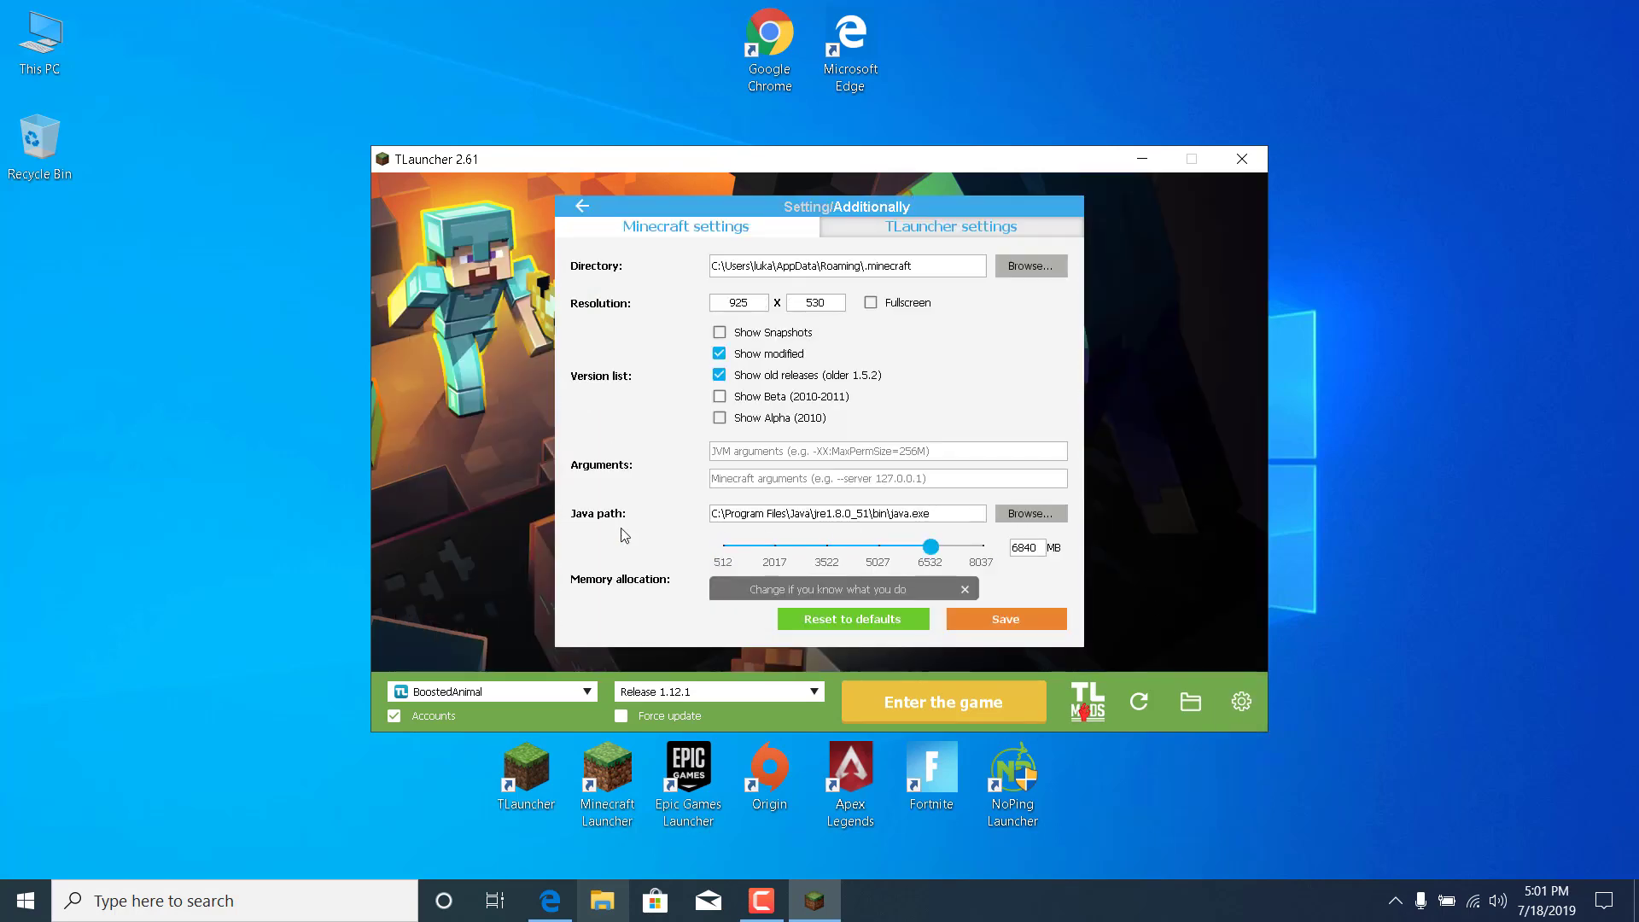
{"action": "left_click", "coordinate": [1028, 514]}
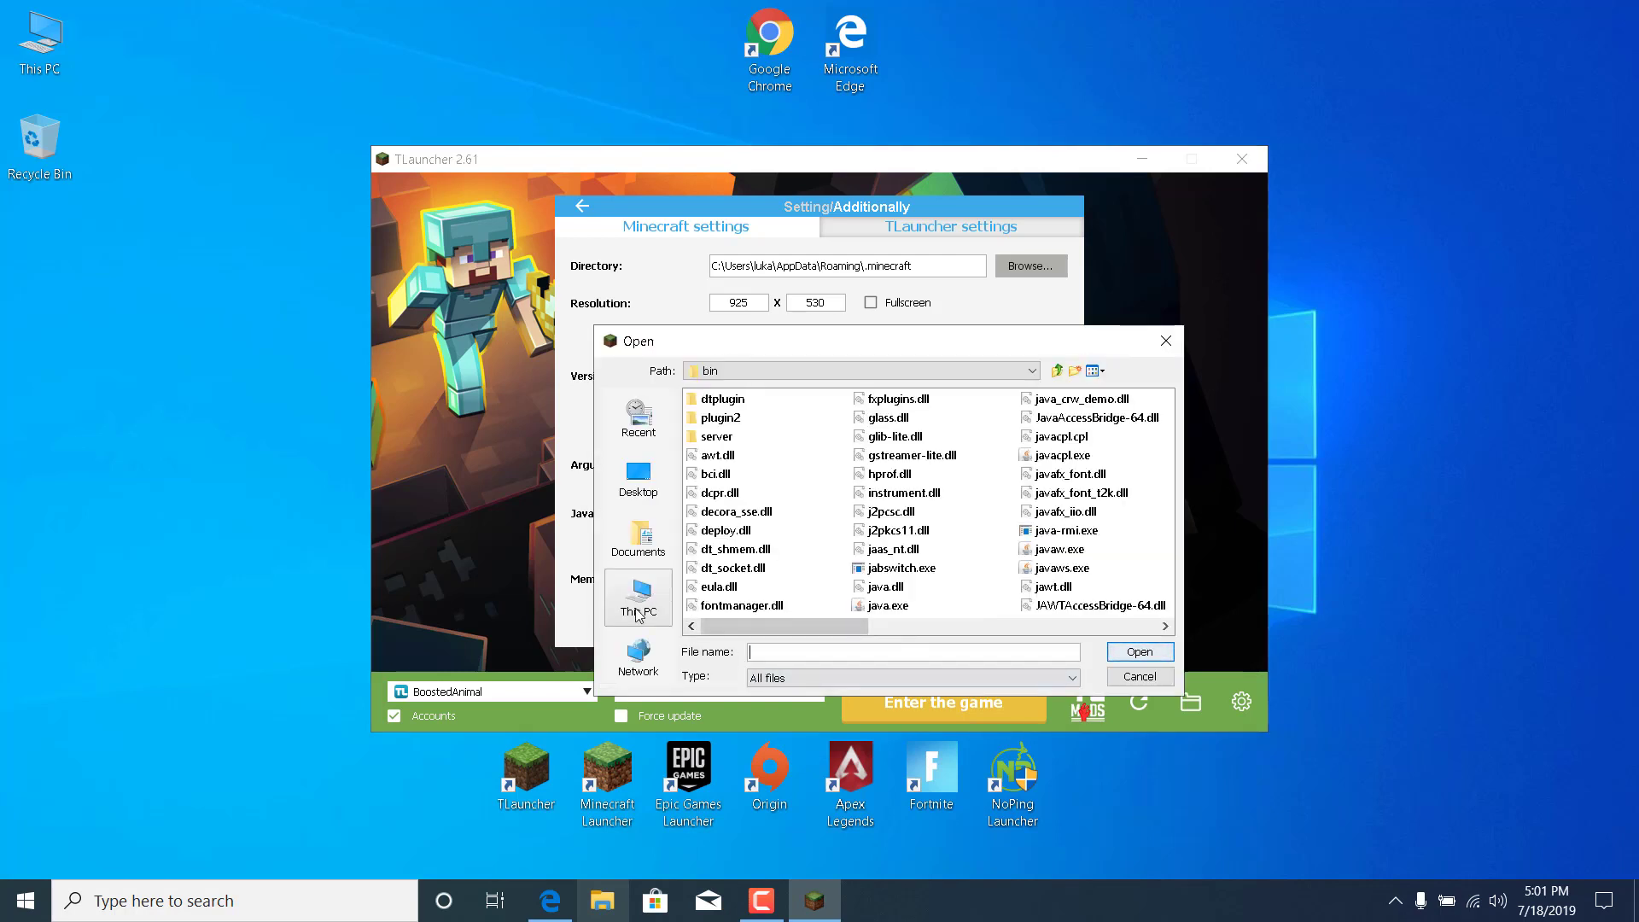
Navigate C:\Program Files\Java\jre1.8.0_51\bin and select java.exe as the Java executable
{"action": "left_click", "coordinate": [637, 596]}
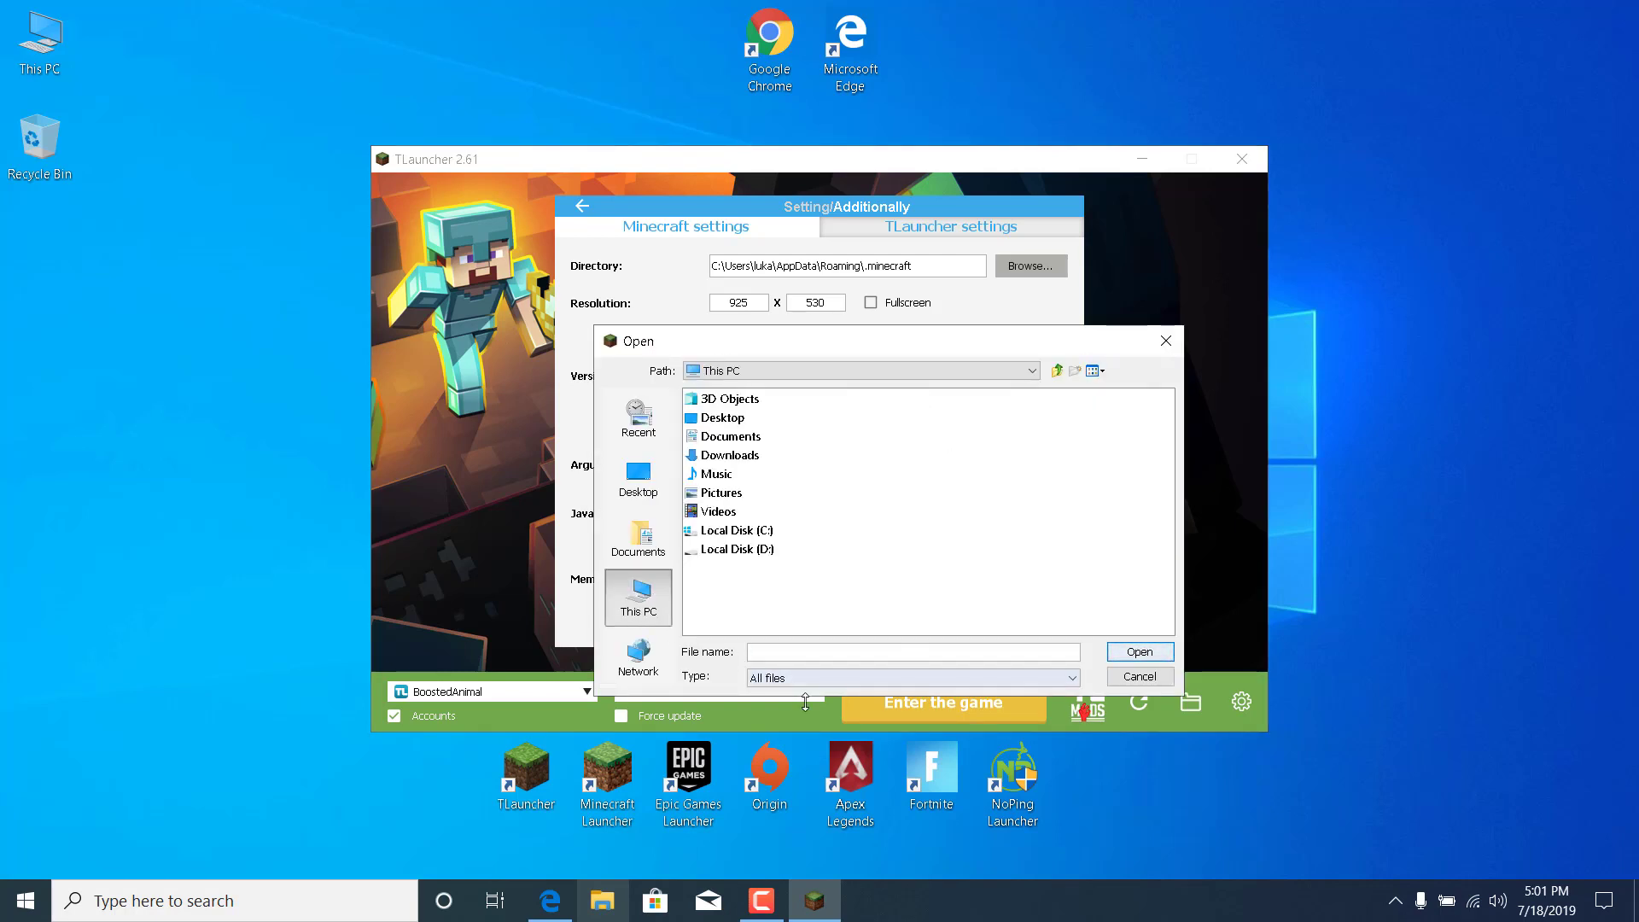
{"action": "left_click", "coordinate": [737, 529]}
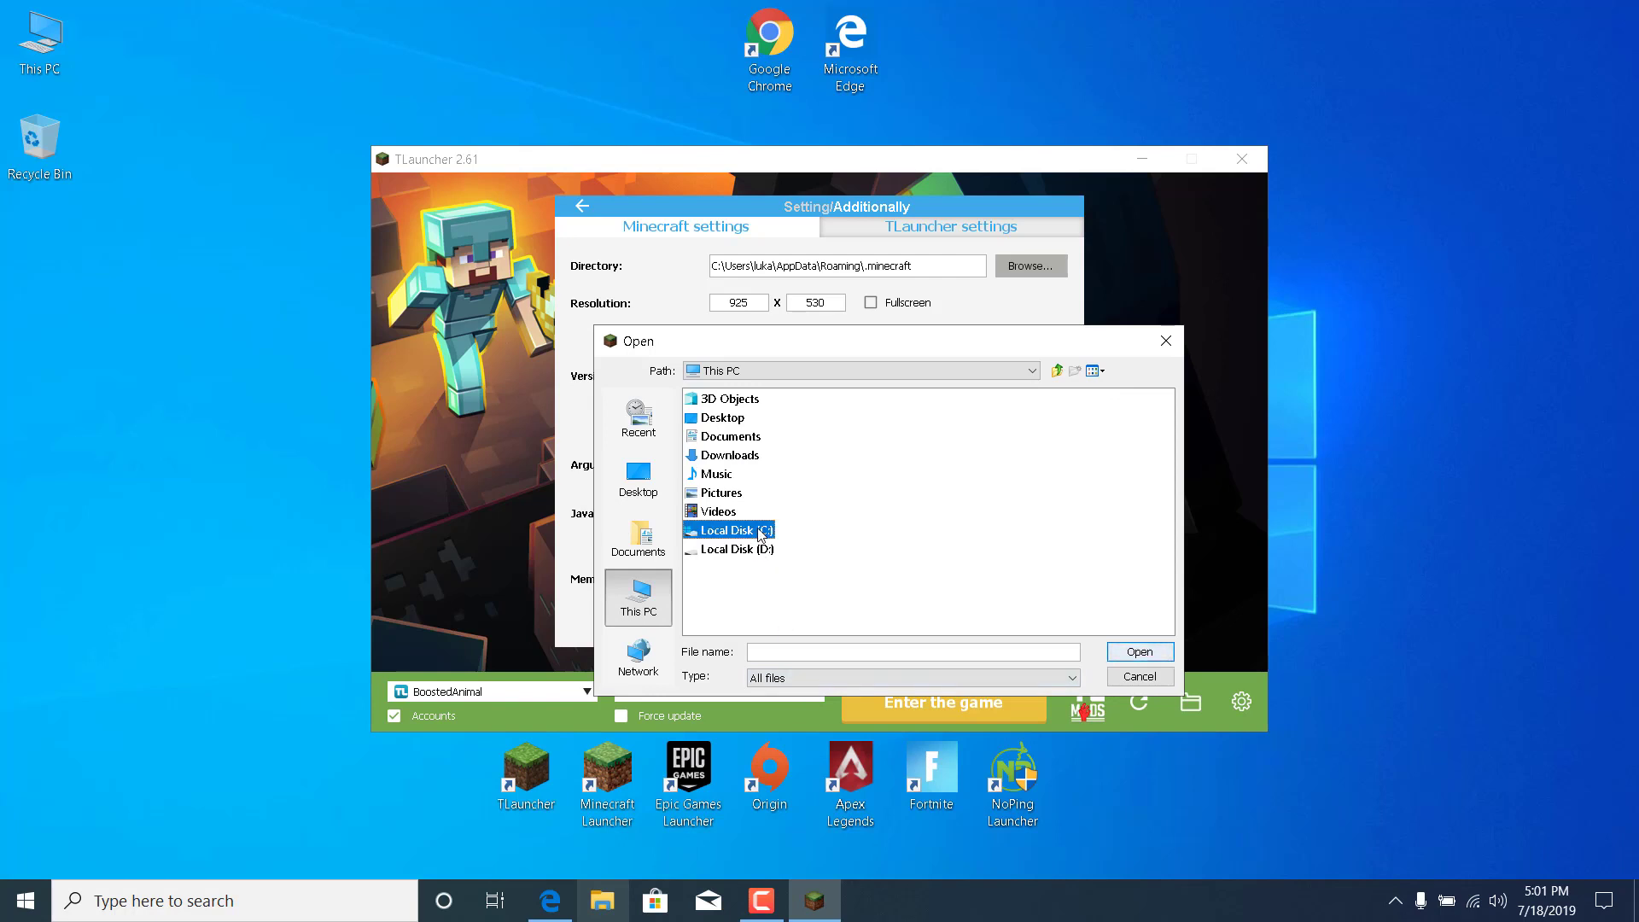
{"action": "double_click", "coordinate": [729, 529]}
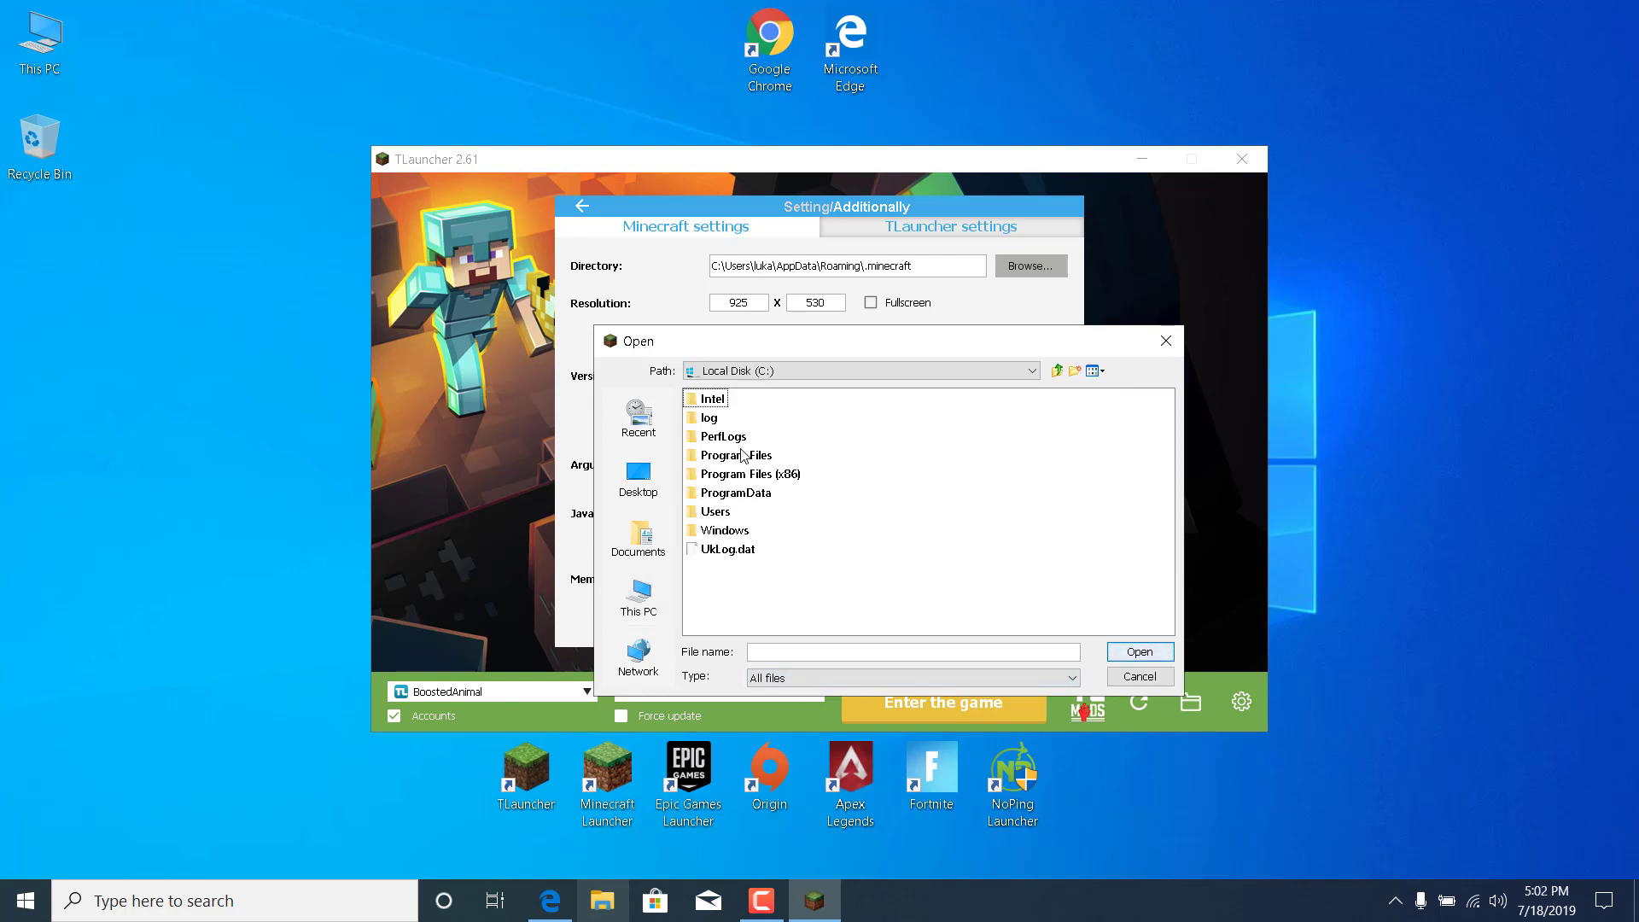
{"action": "double_click", "coordinate": [738, 454]}
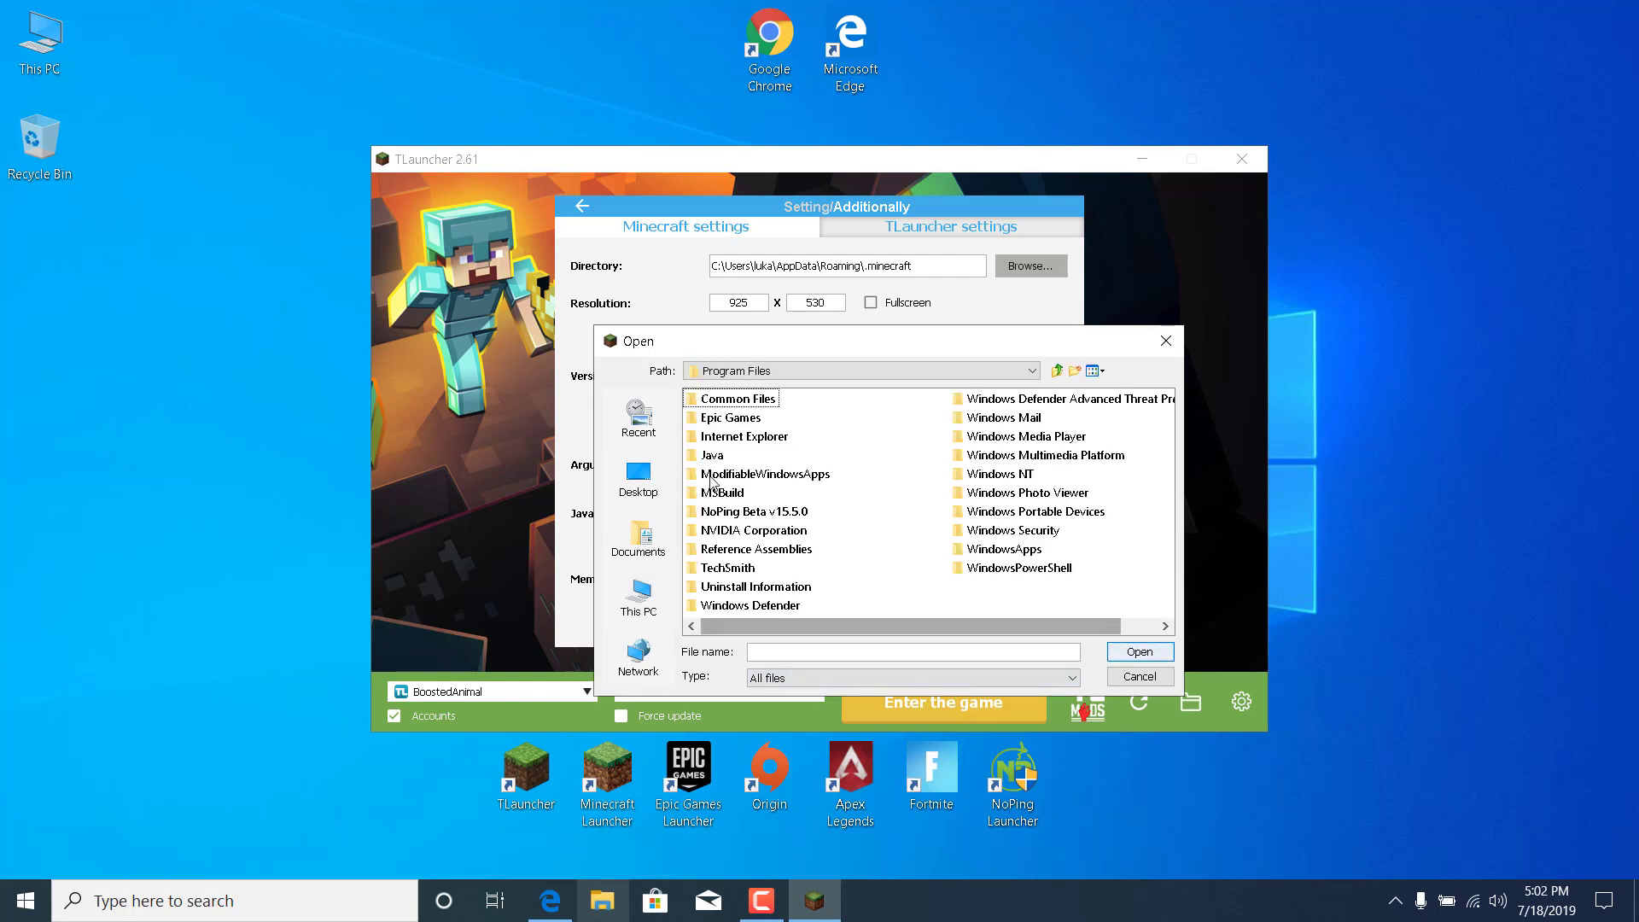
{"action": "double_click", "coordinate": [712, 455]}
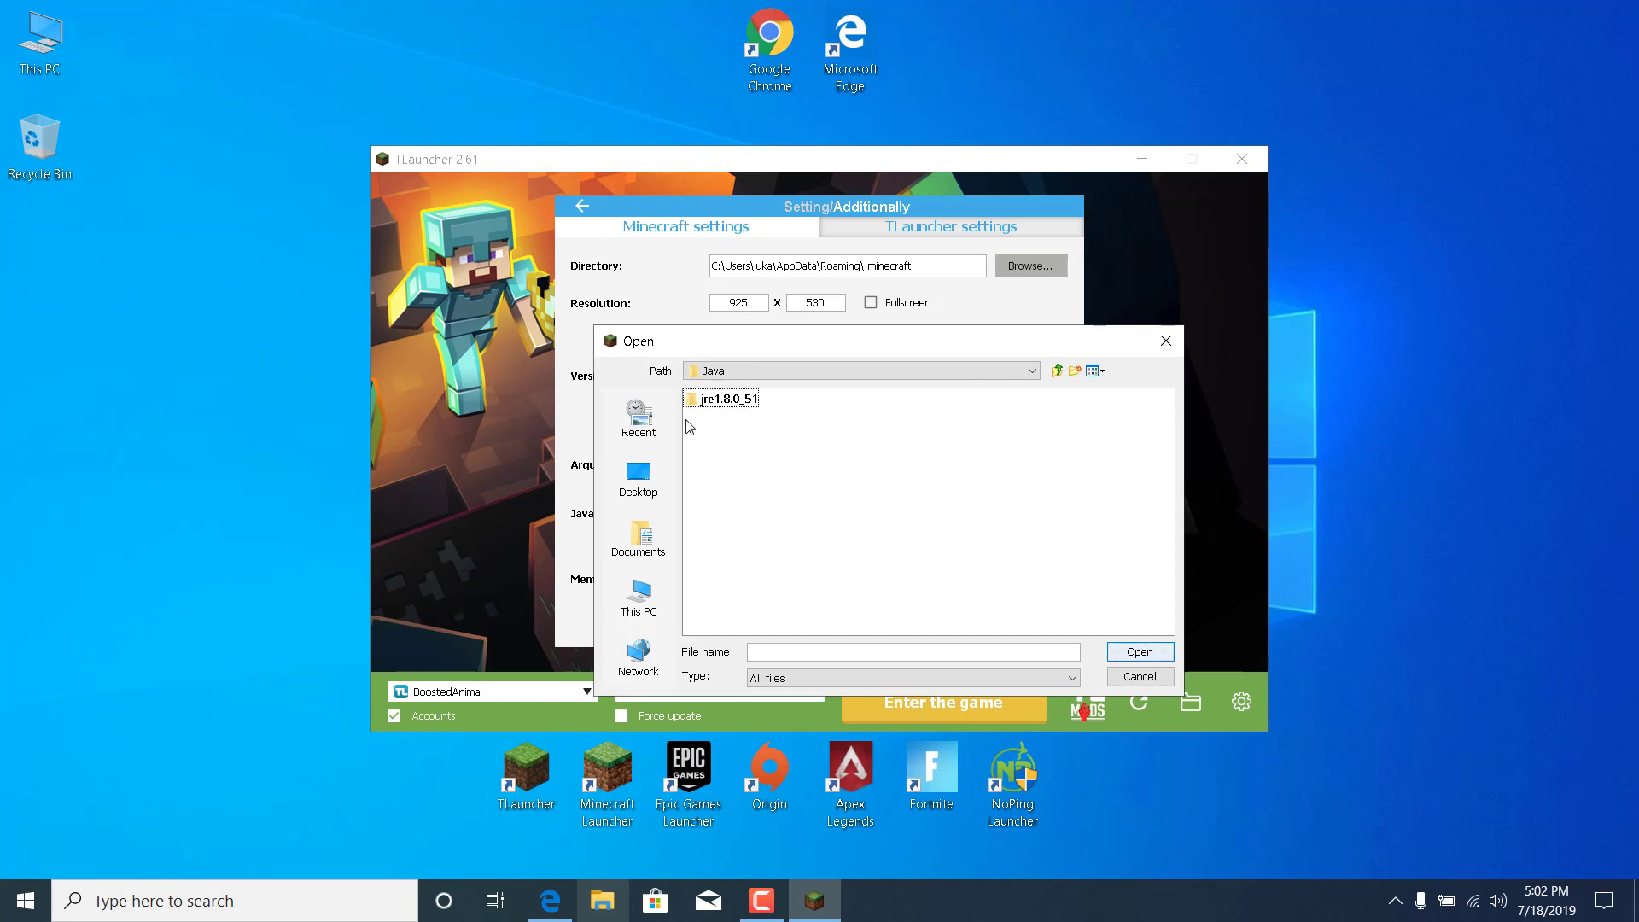
{"action": "double_click", "coordinate": [726, 397]}
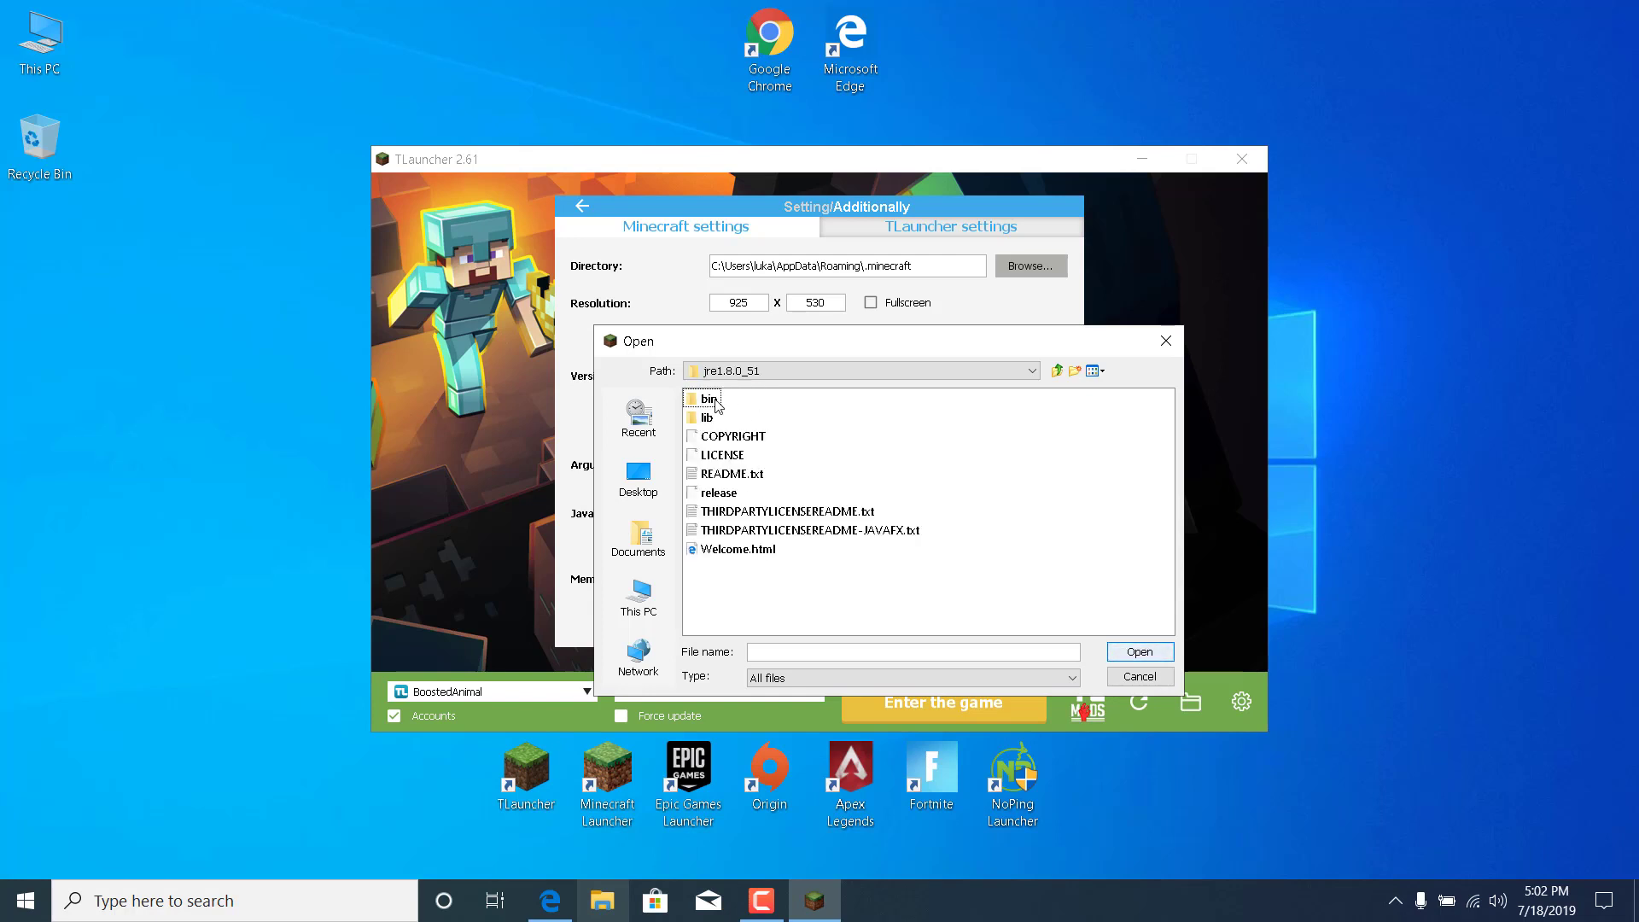
{"action": "double_click", "coordinate": [710, 398]}
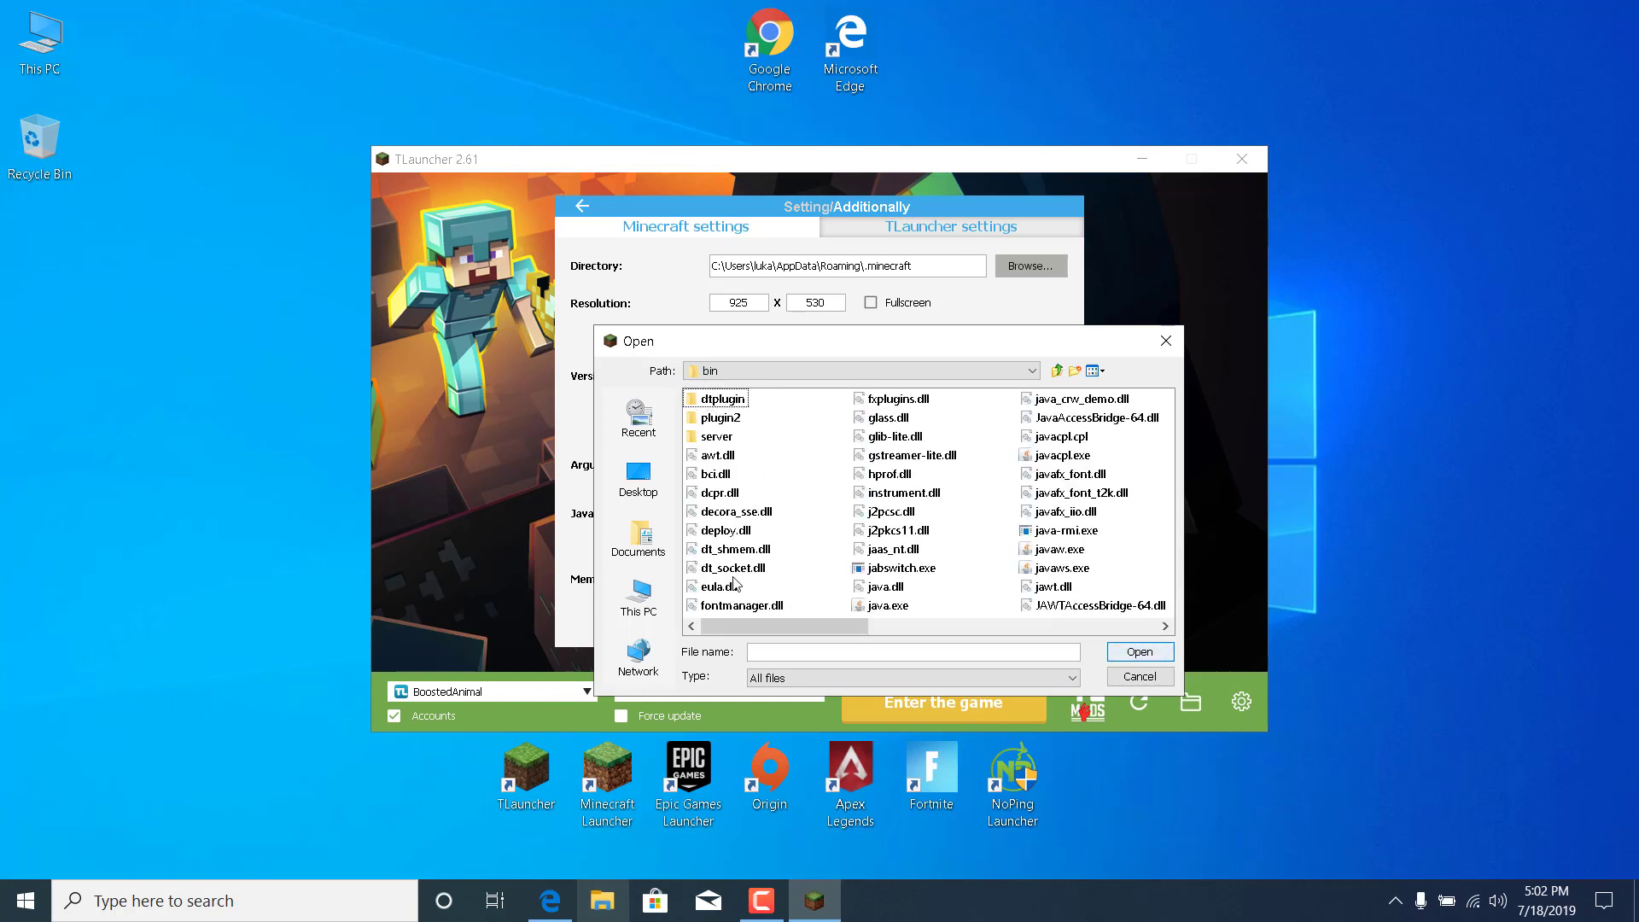
{"action": "mouse_move", "coordinate": [763, 505]}
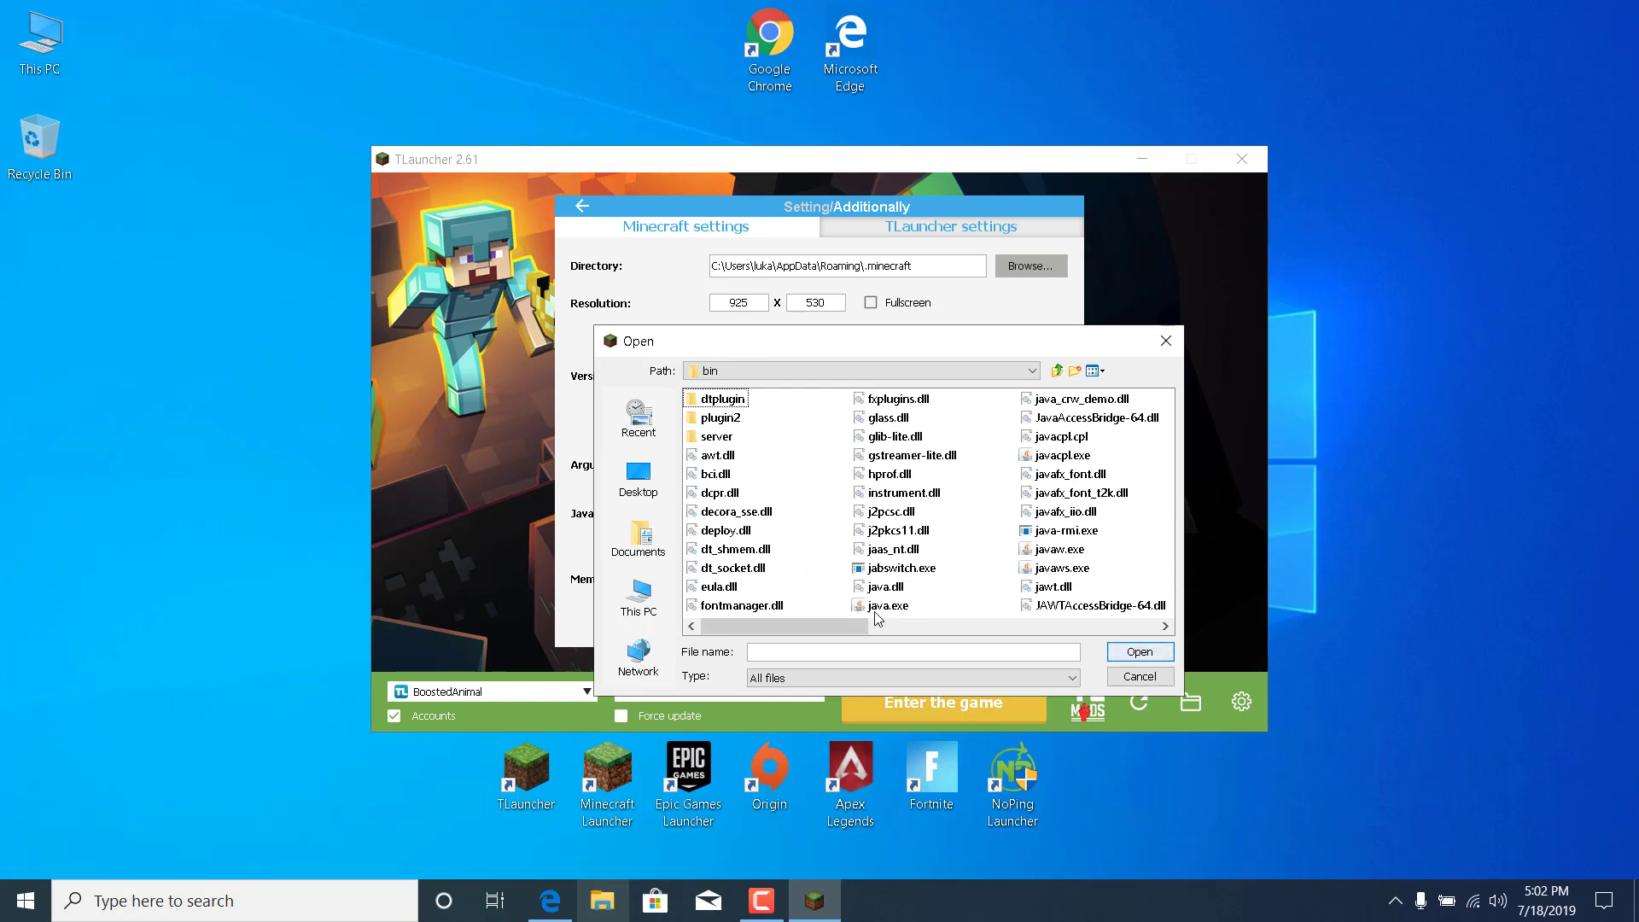
{"action": "left_click", "coordinate": [888, 604]}
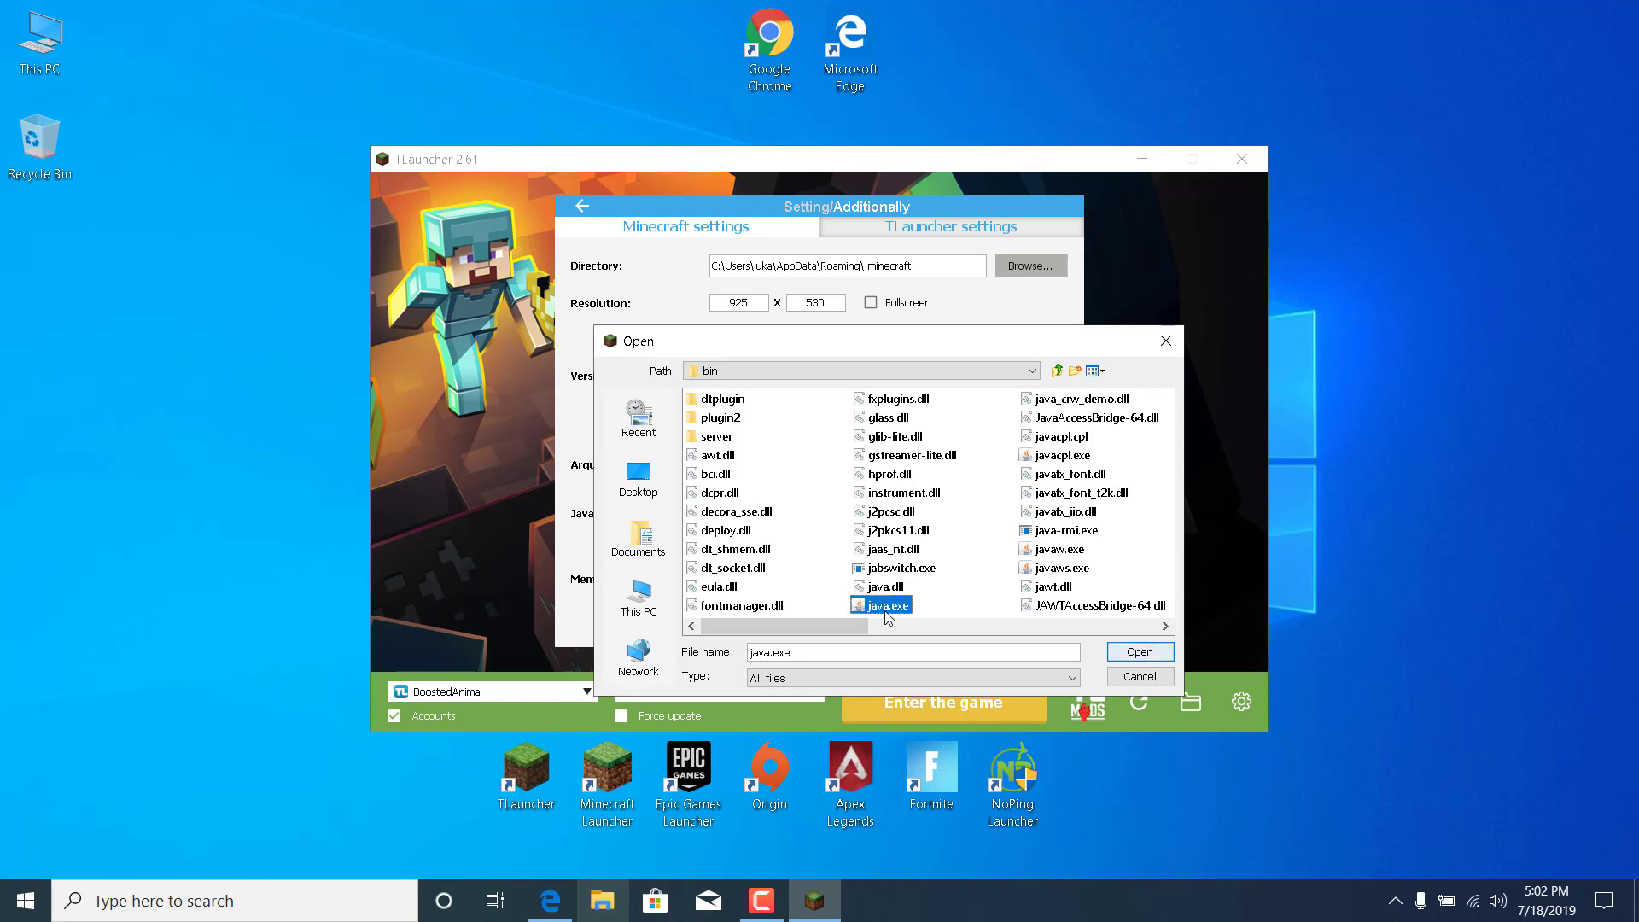
{"action": "mouse_move", "coordinate": [1139, 651]}
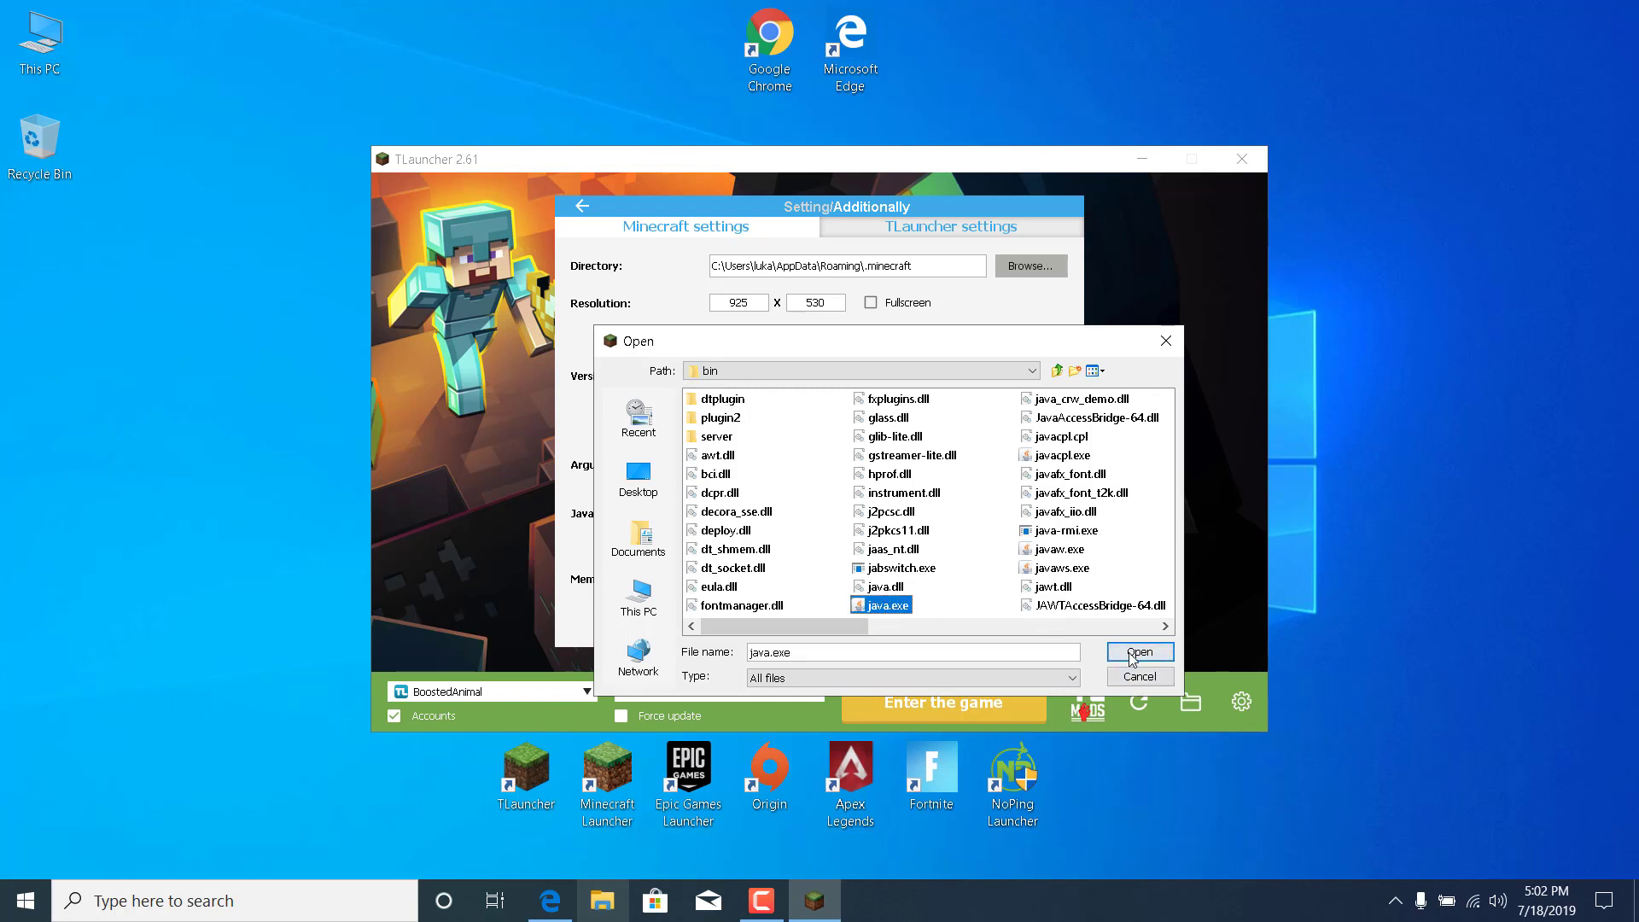
Confirm java.exe as the Java path, save the settings and minimise TLauncher
{"action": "left_click", "coordinate": [1139, 652]}
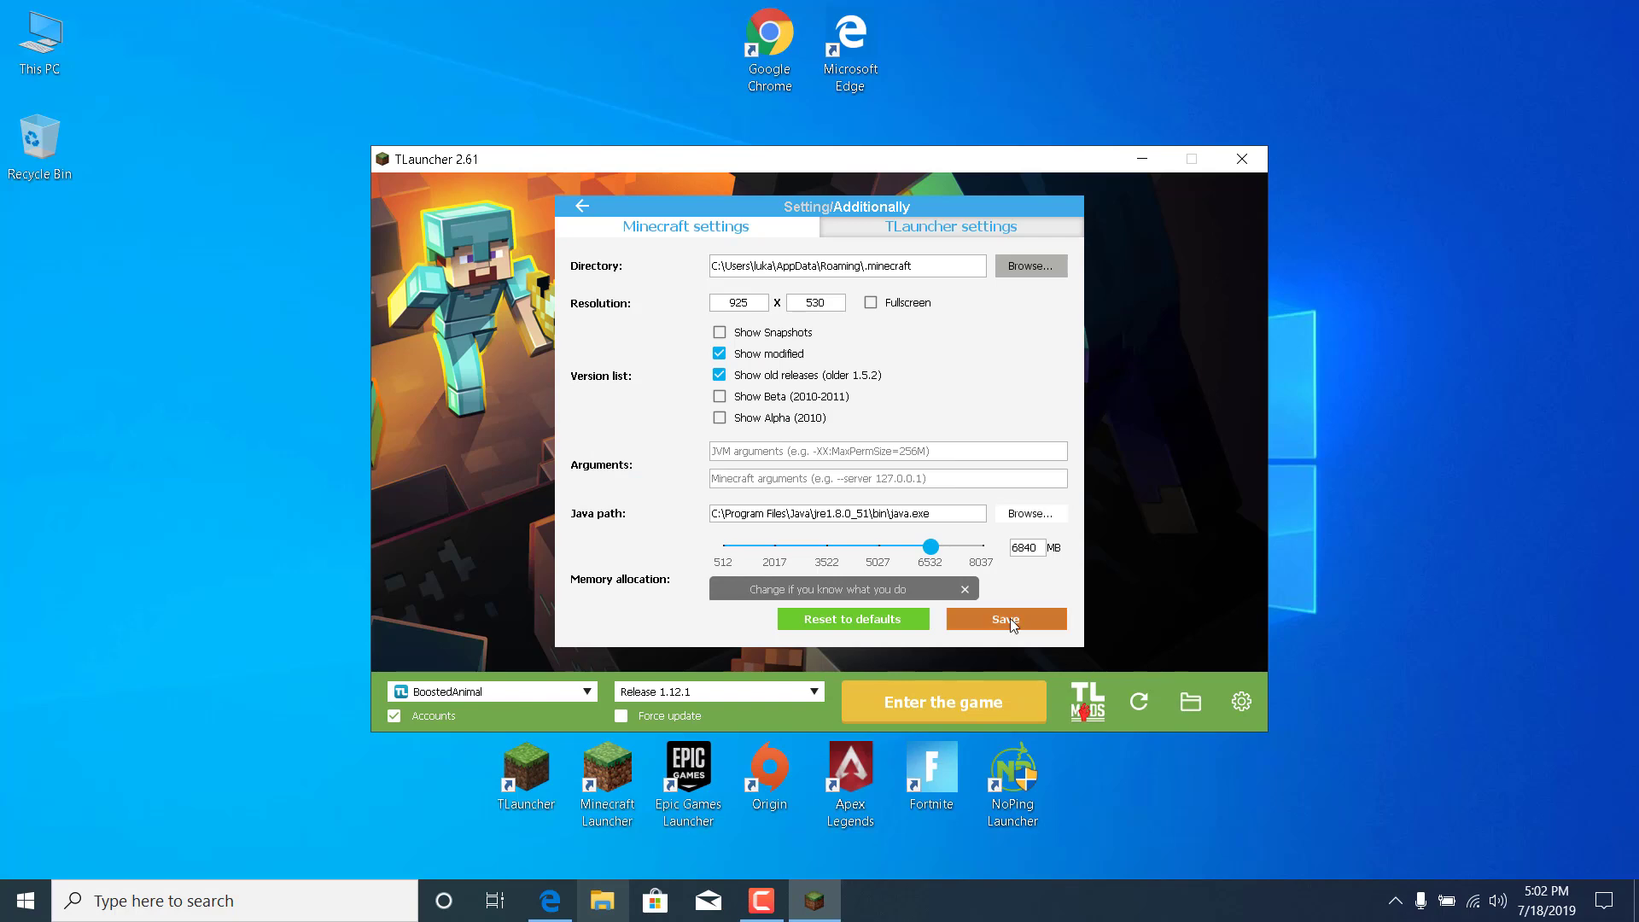
{"action": "left_click", "coordinate": [1004, 619]}
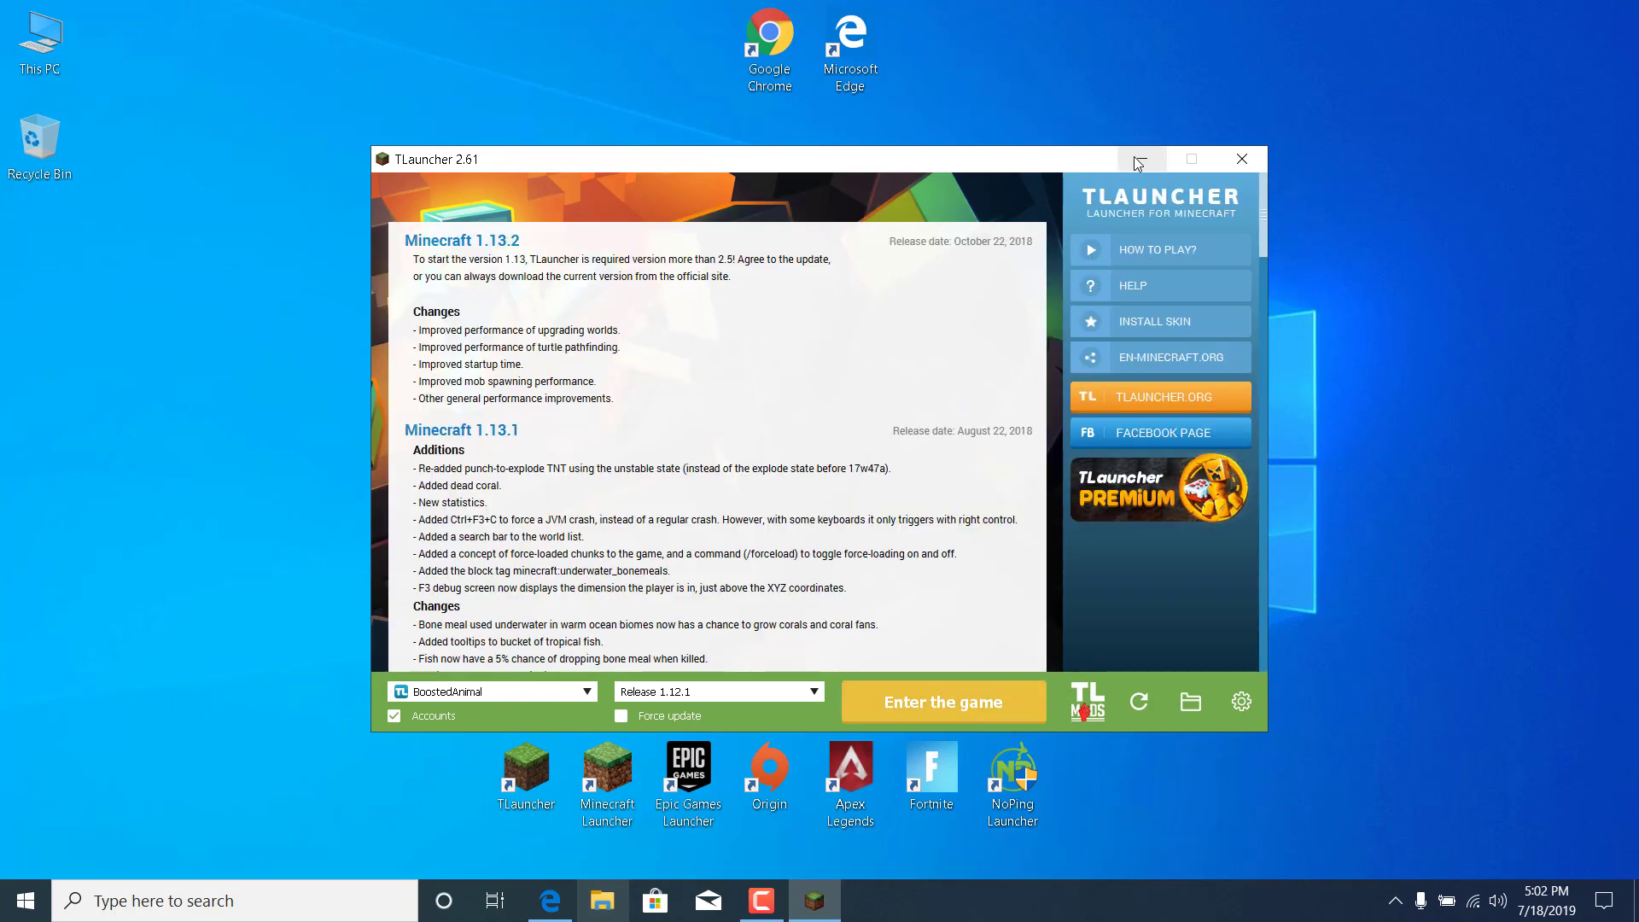
{"action": "left_click", "coordinate": [1139, 159]}
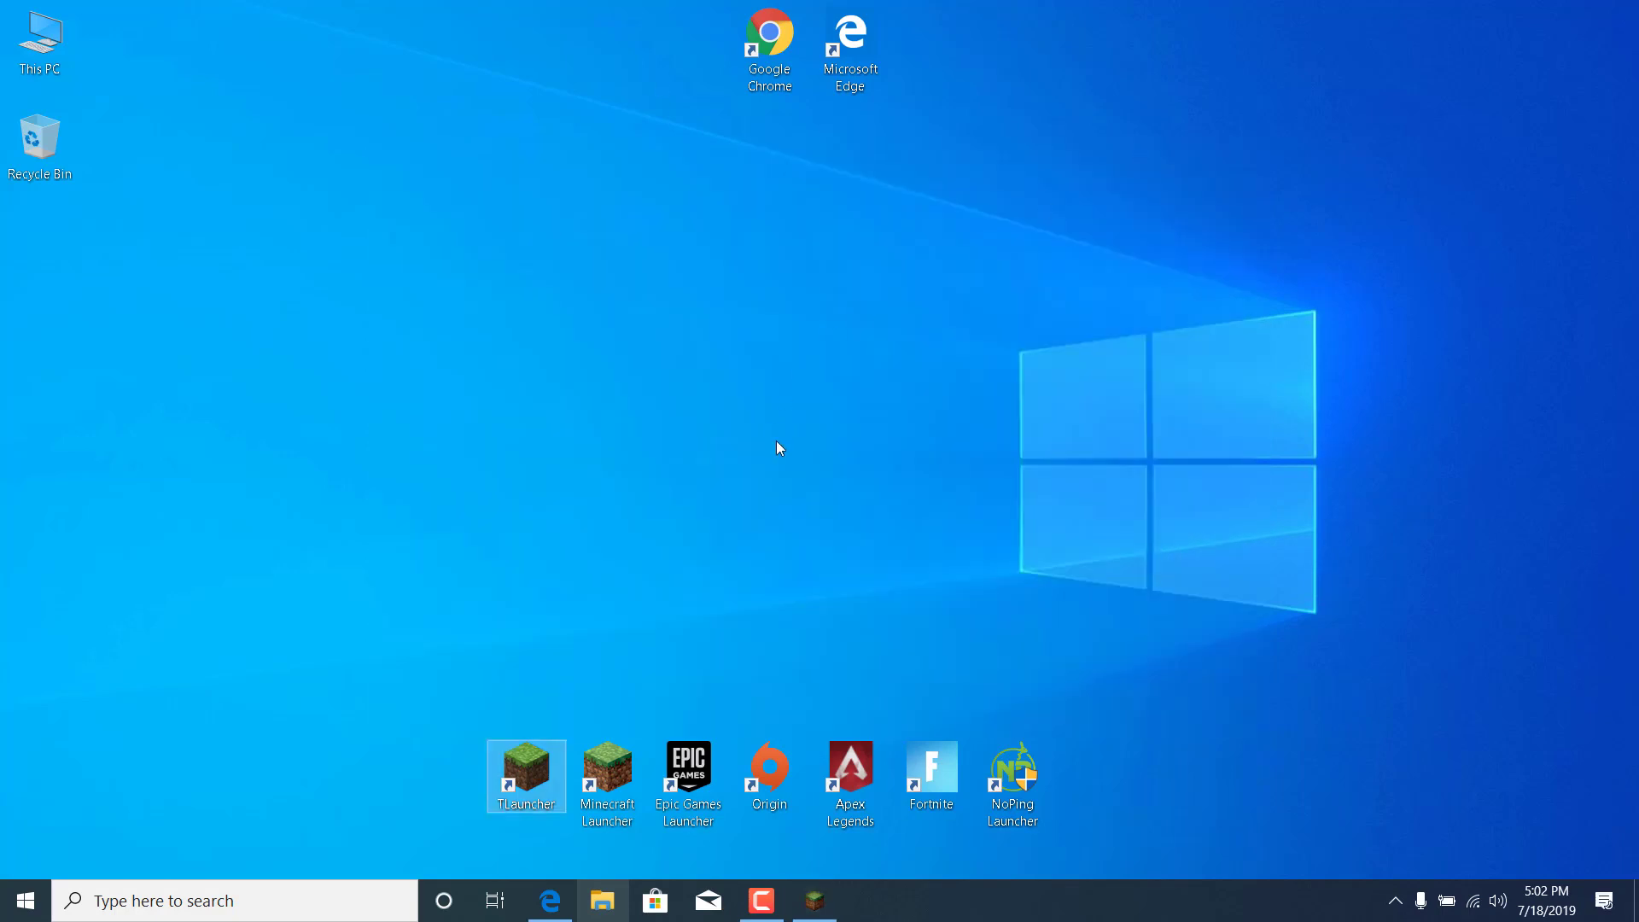